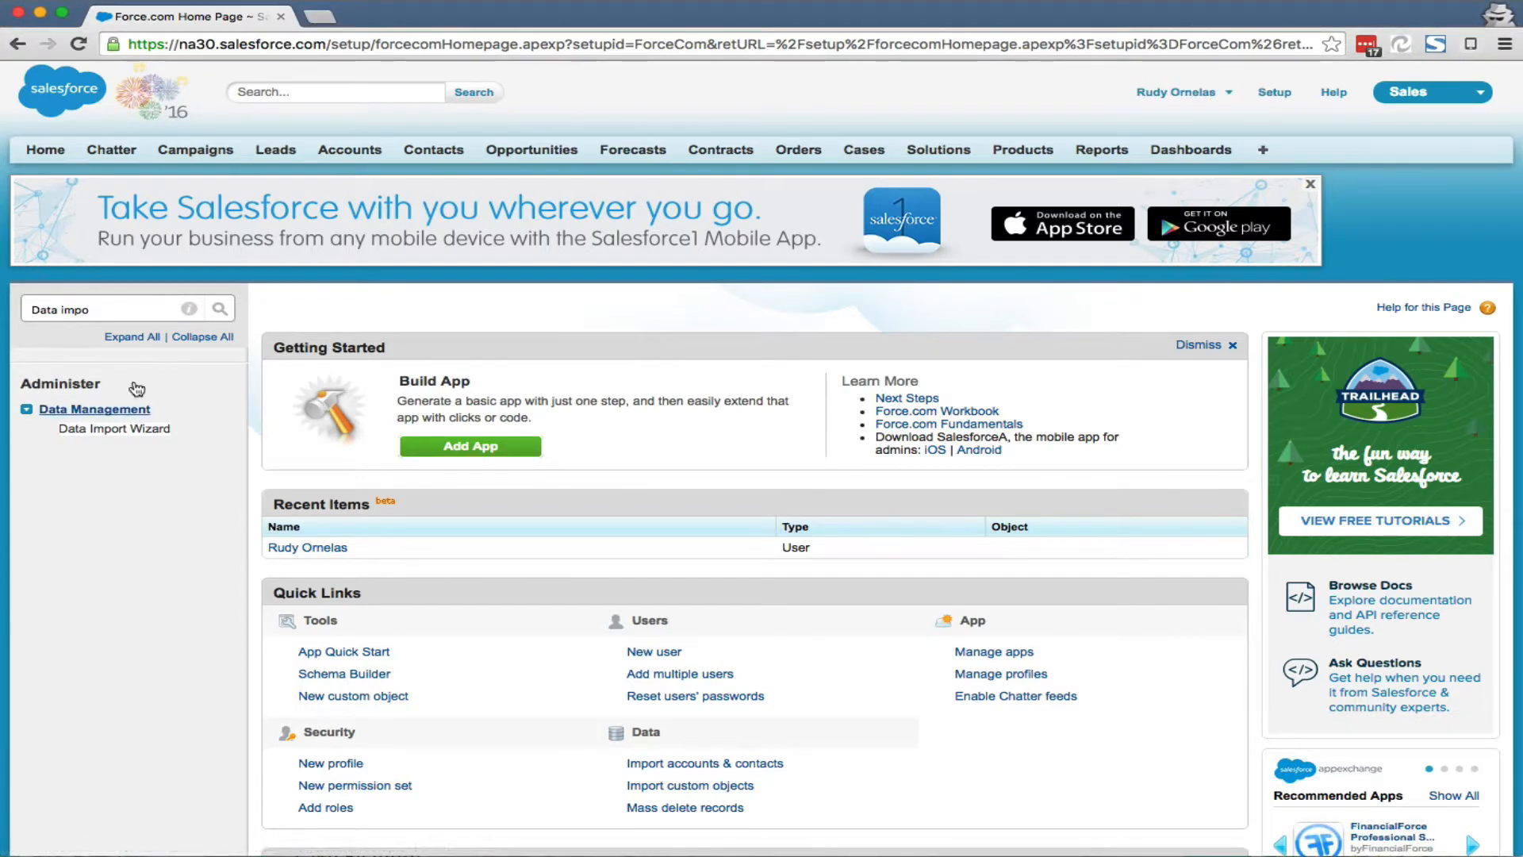
# Step: Launch the Data Import Wizard from Setup Quick Find
pyautogui.click(97, 308)
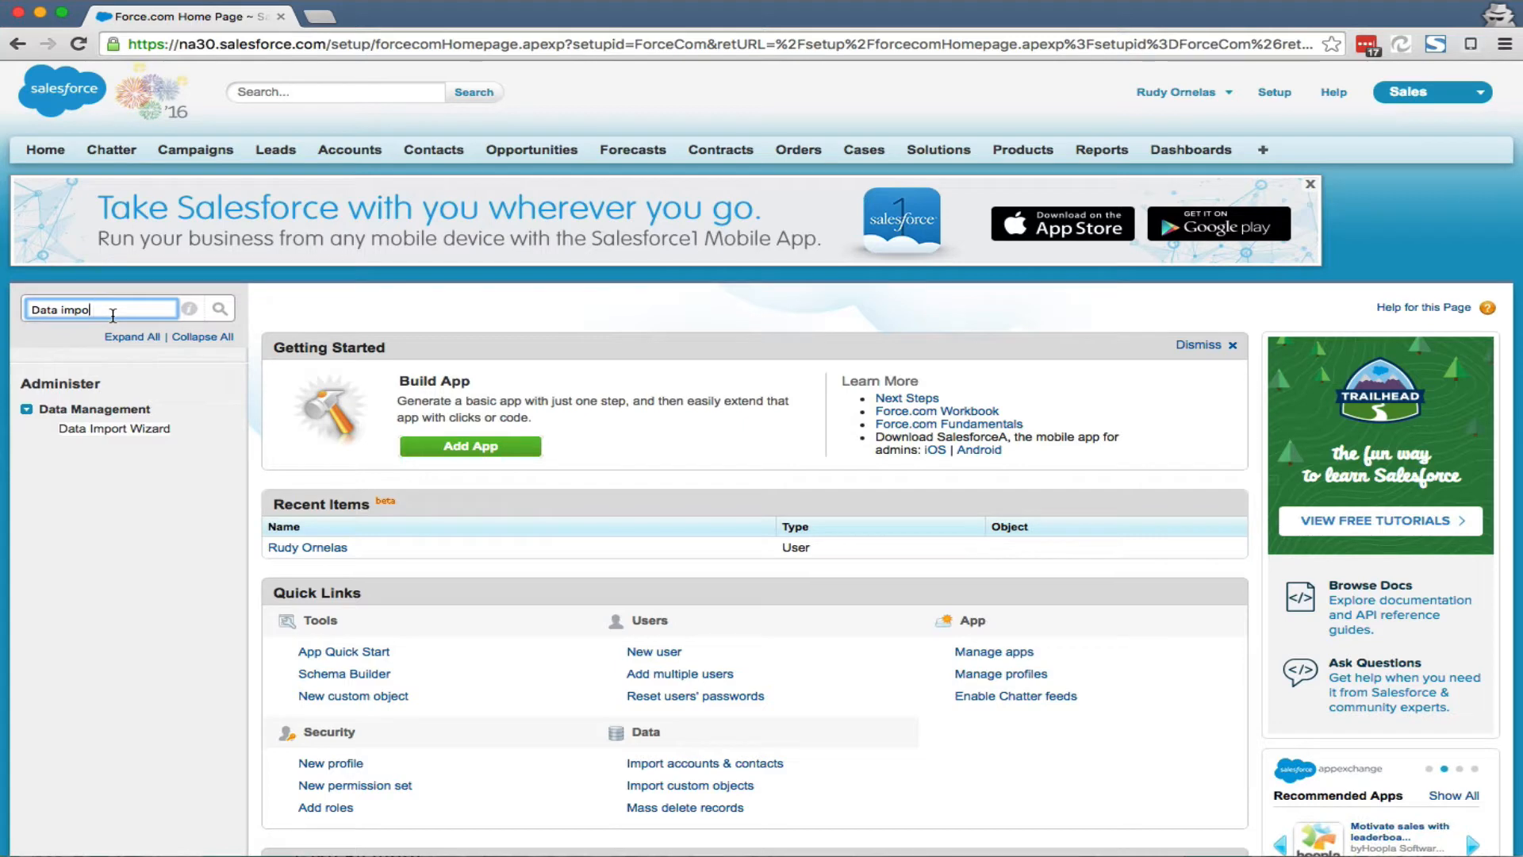
pyautogui.moveTo(115, 429)
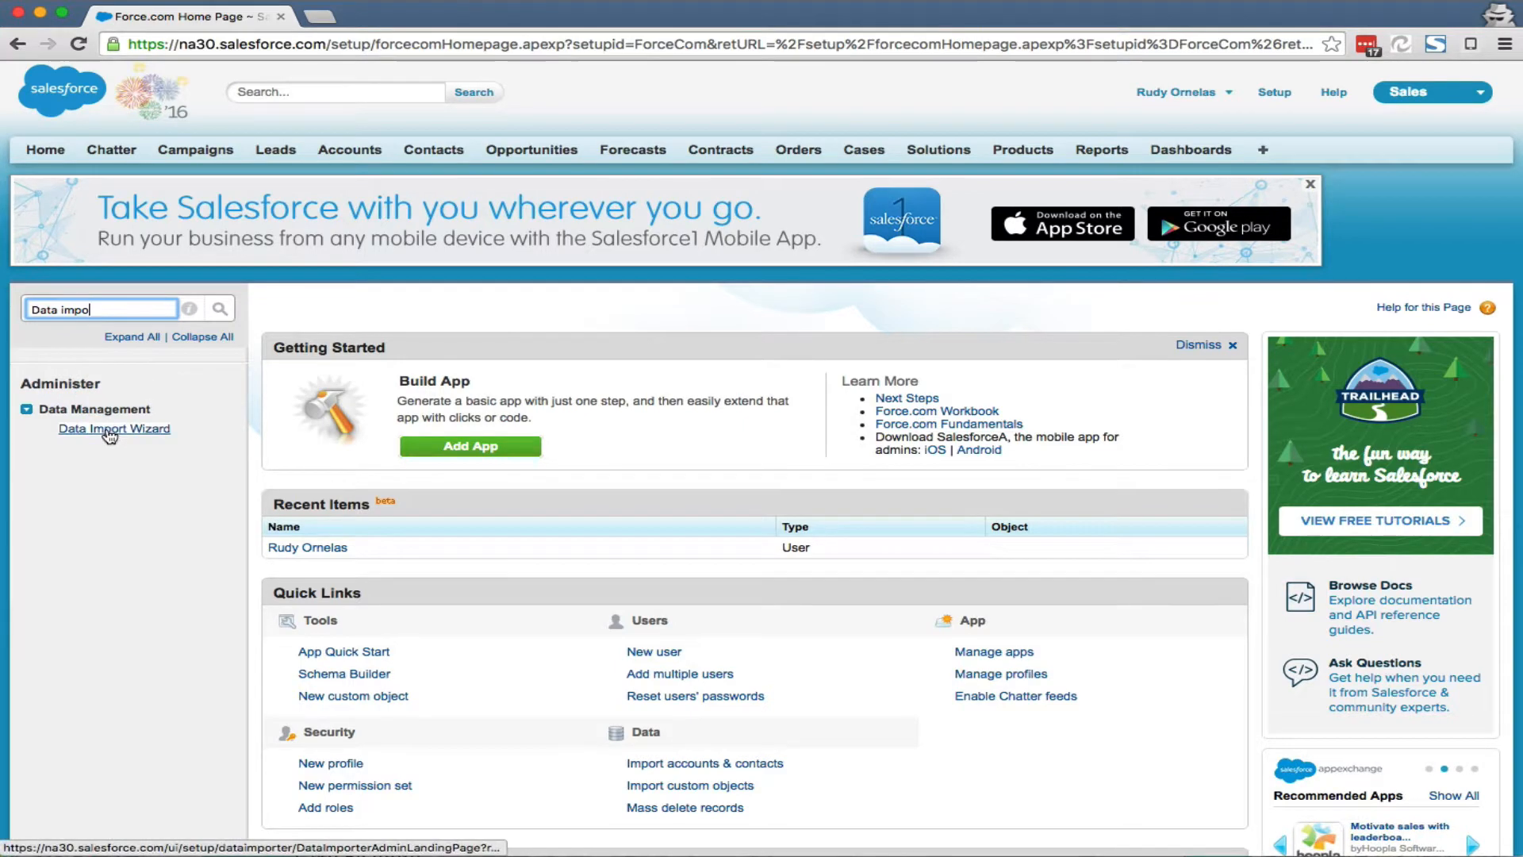
pyautogui.click(114, 428)
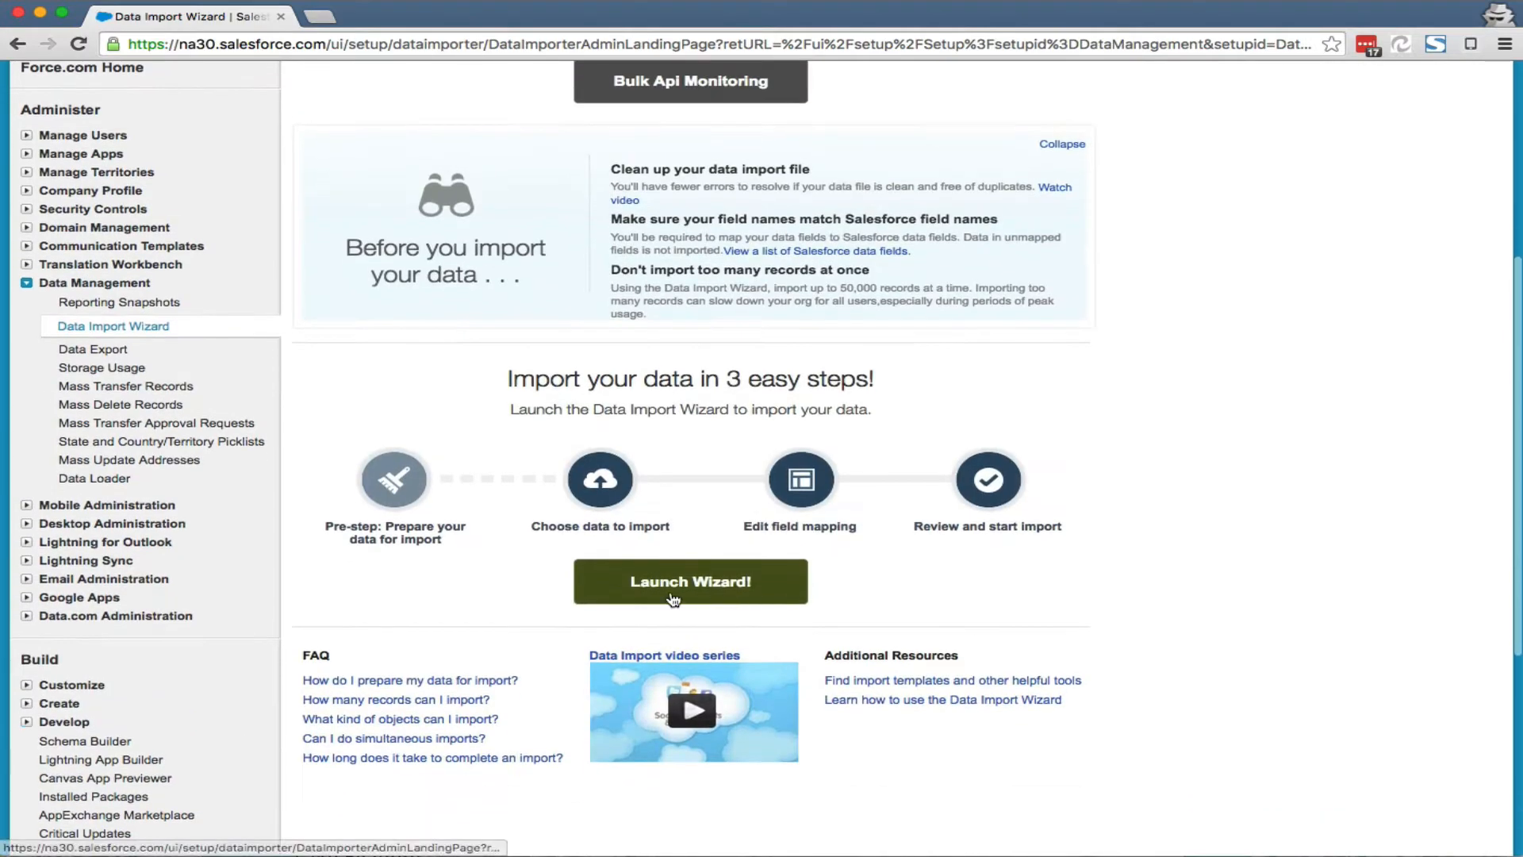
pyautogui.click(690, 581)
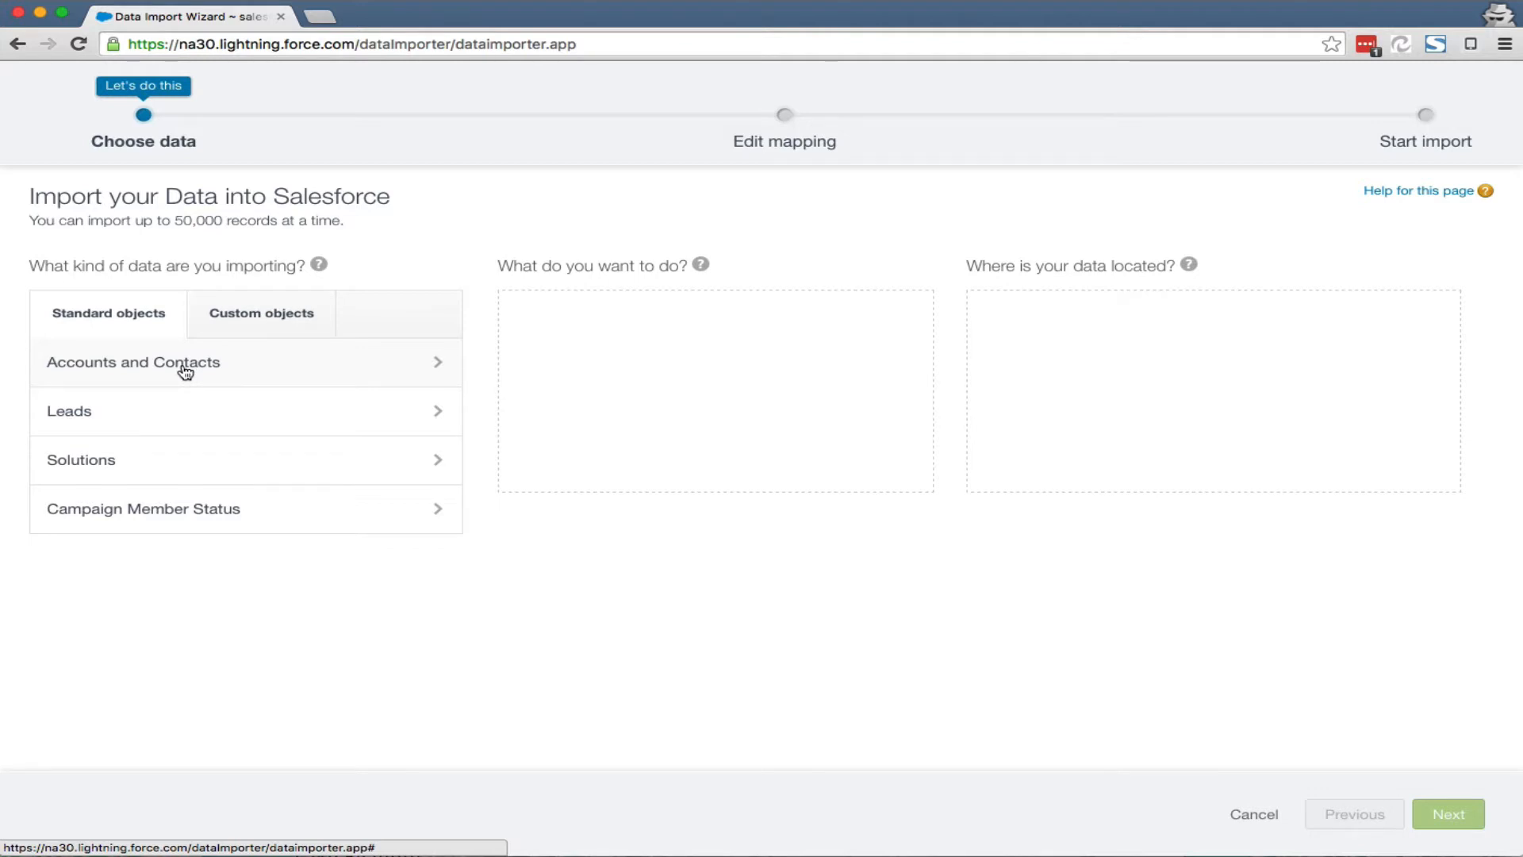
# Step: Choose Accounts and Contacts, add new and update existing, matching contacts by name and updating account info
pyautogui.click(133, 361)
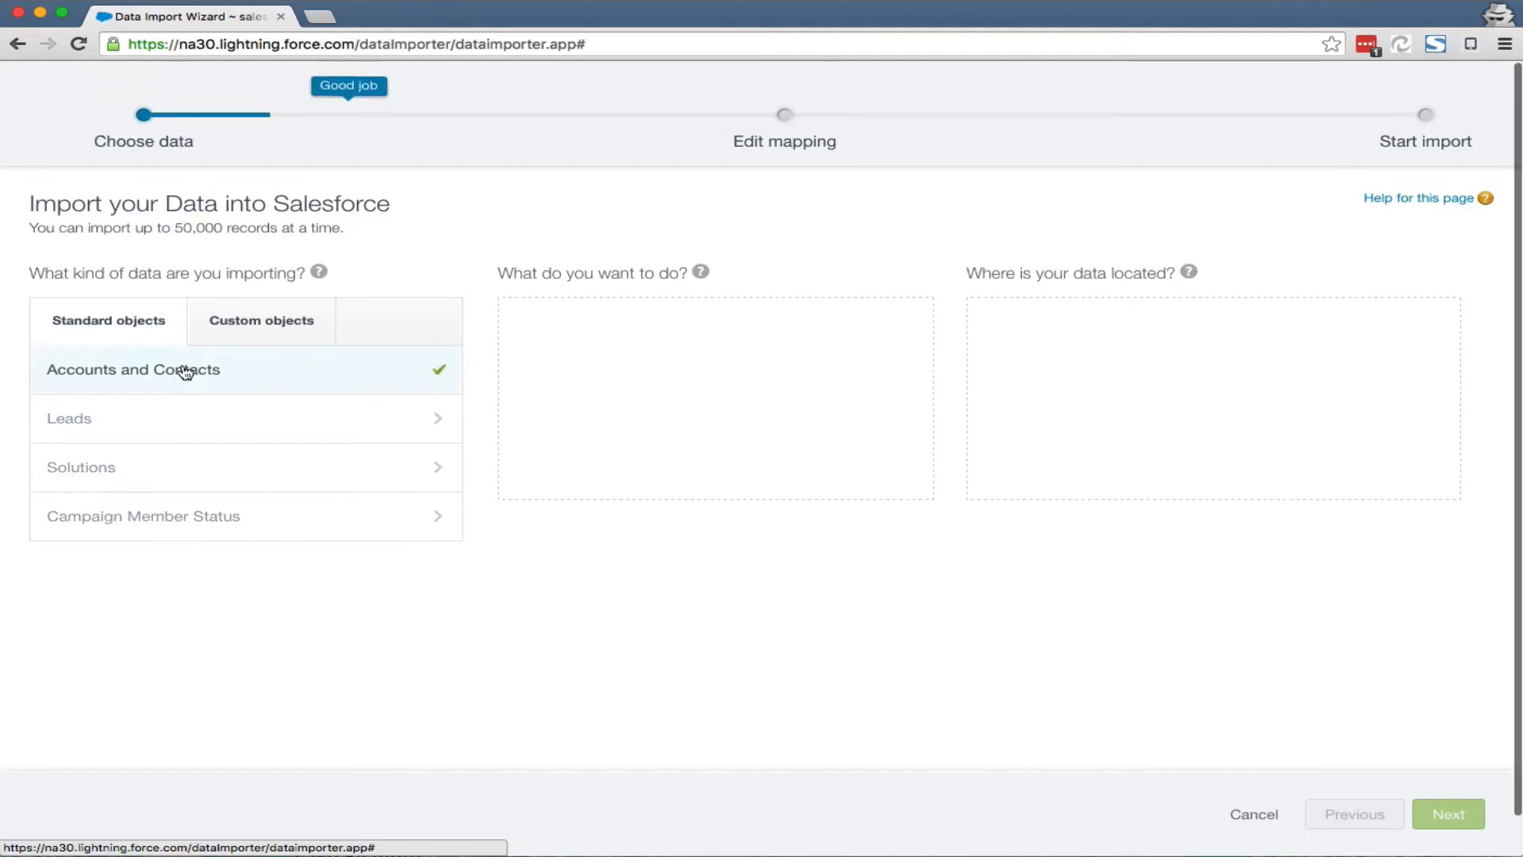
pyautogui.click(134, 370)
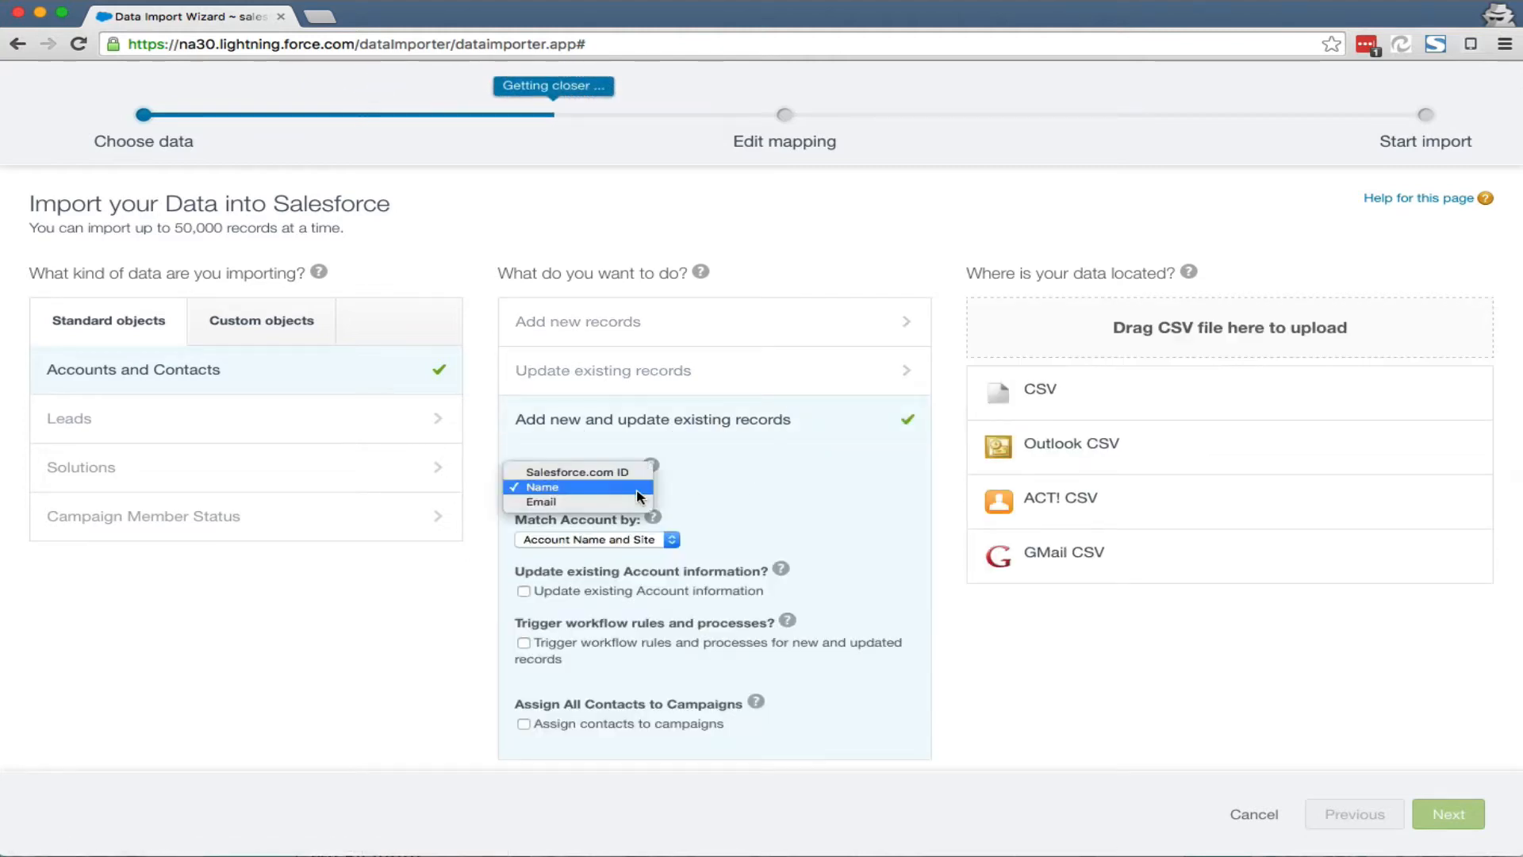
pyautogui.click(541, 502)
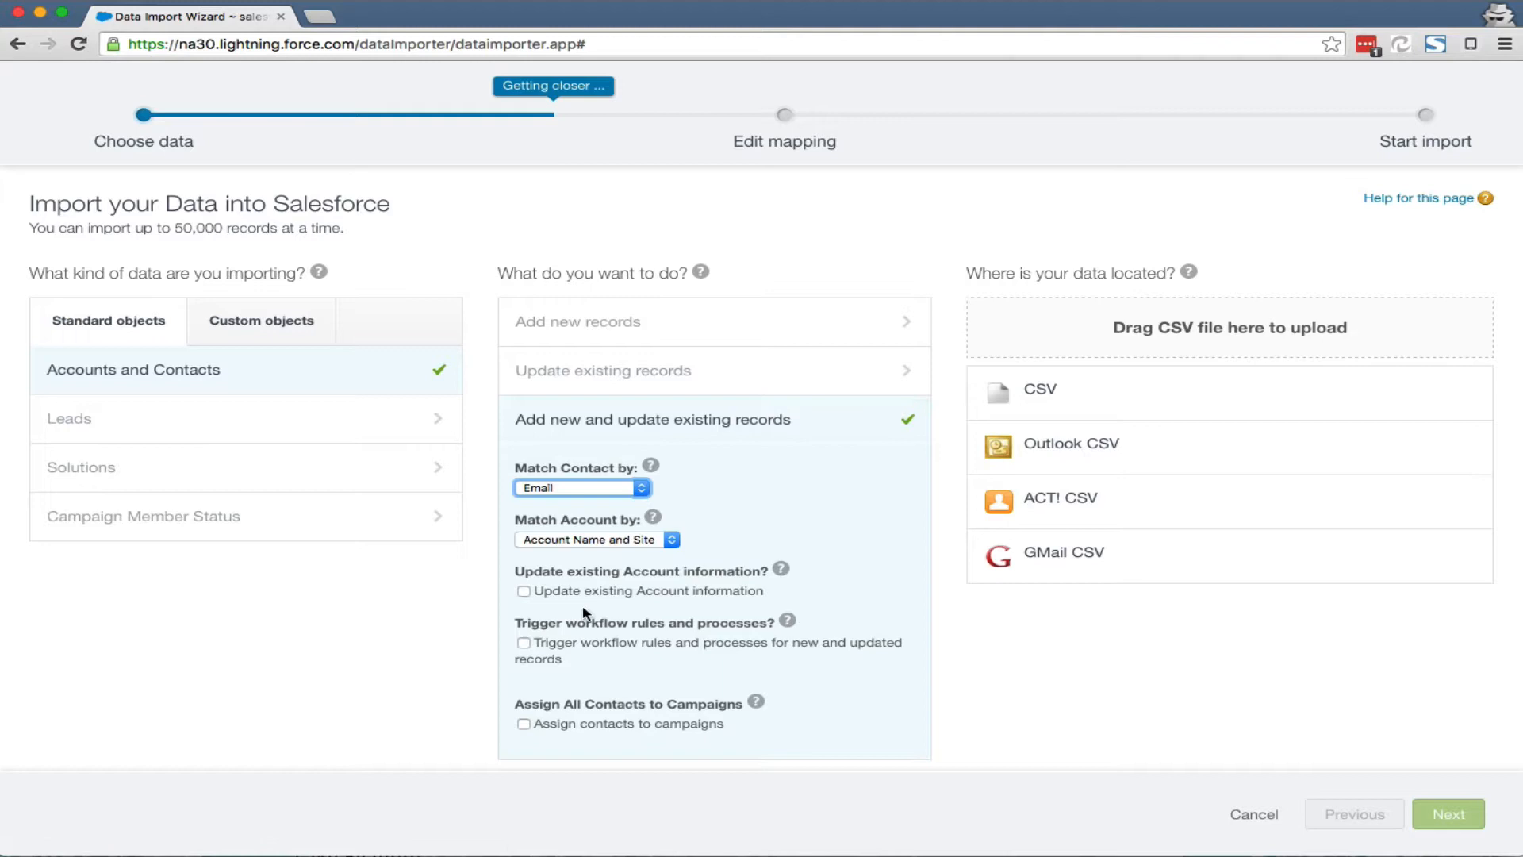
pyautogui.click(524, 590)
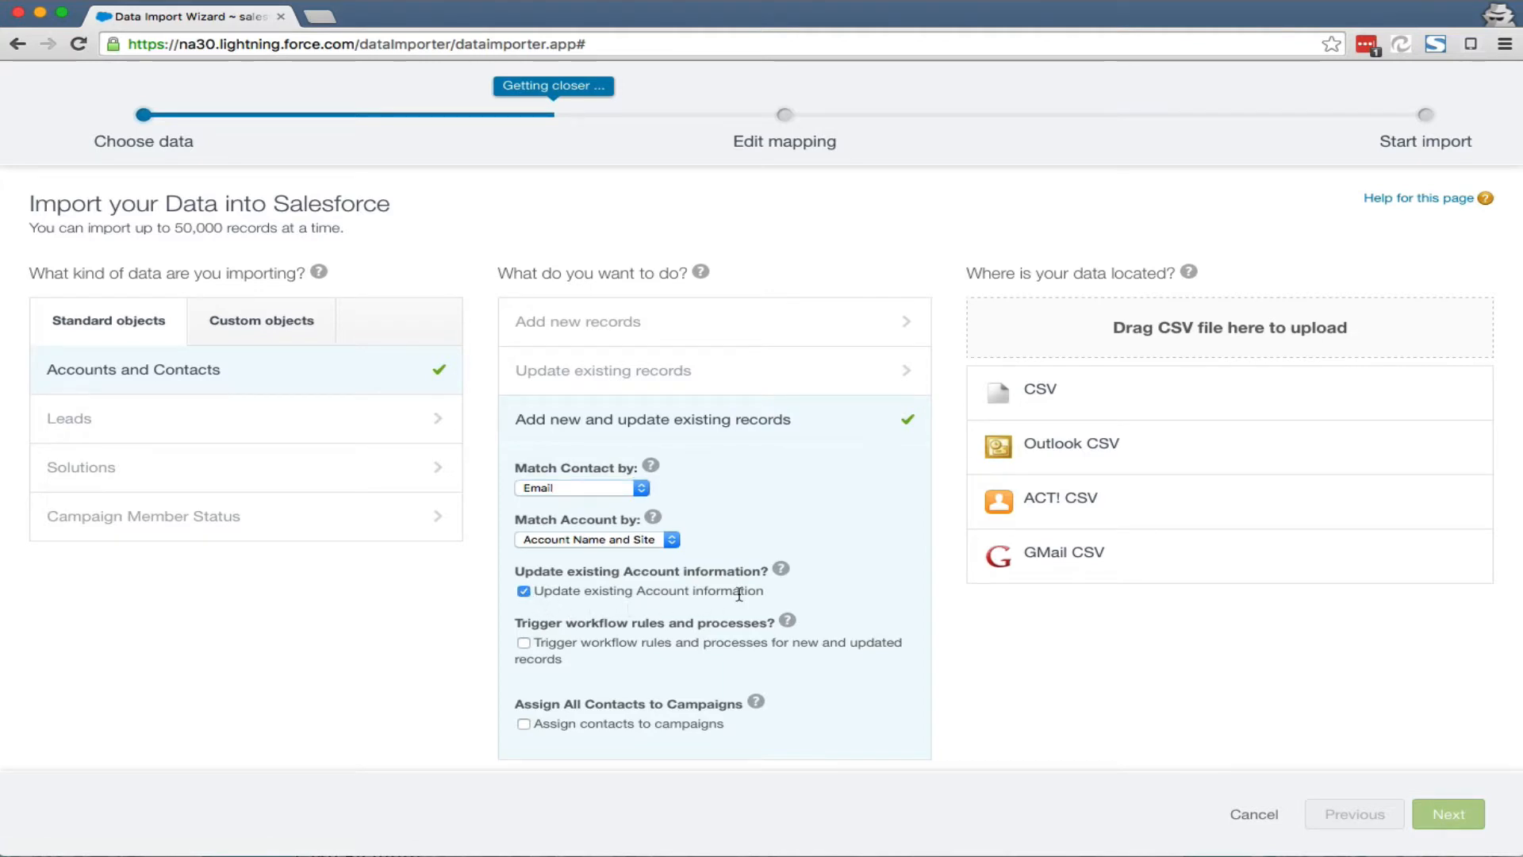
# Step: Attach Account_Import.csv as the data source and continue to field mapping
pyautogui.click(581, 487)
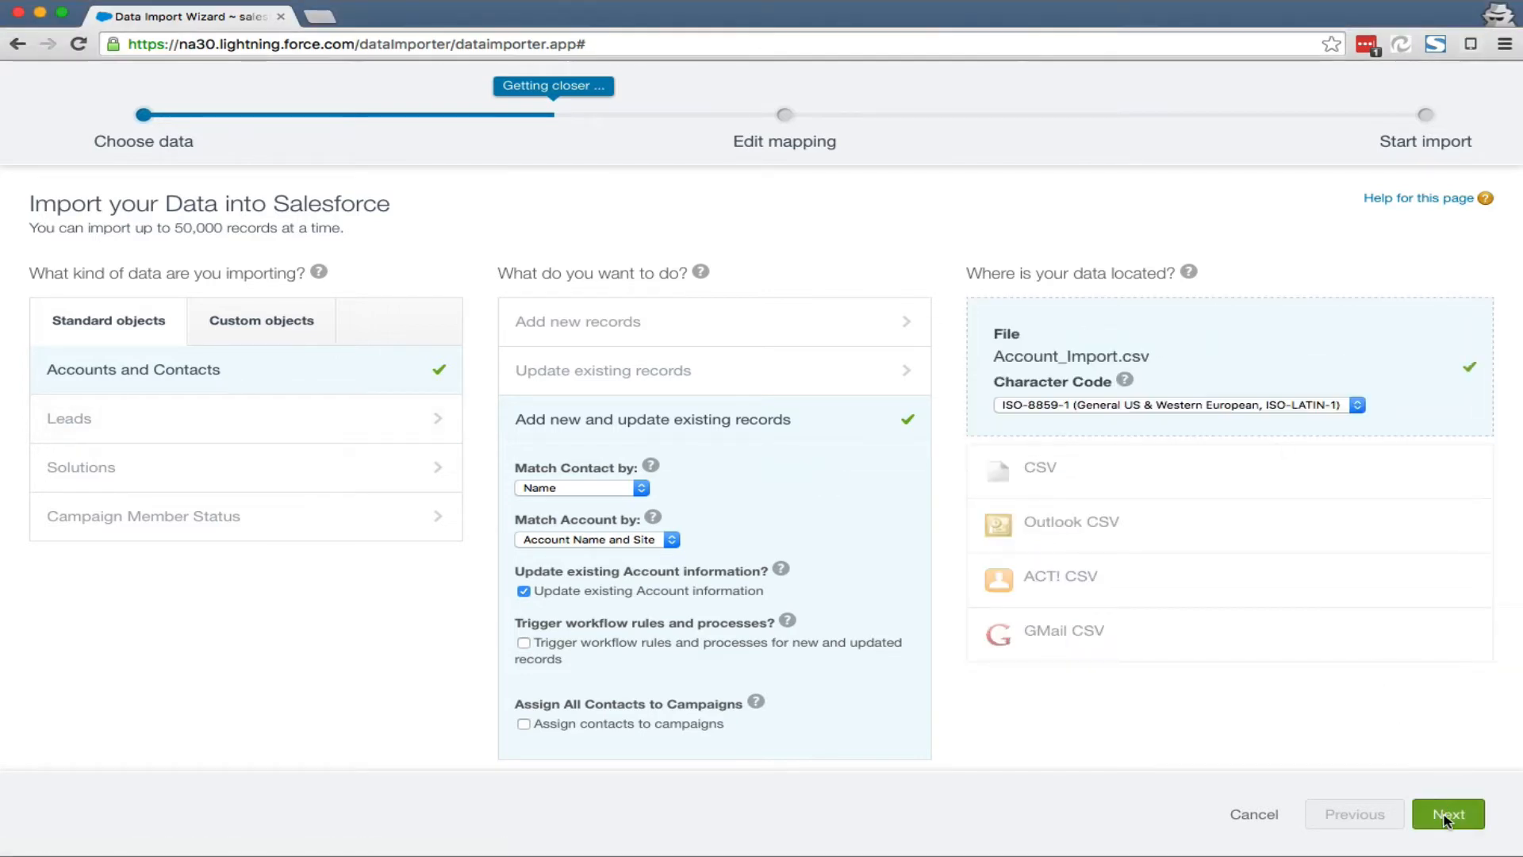
pyautogui.click(1449, 813)
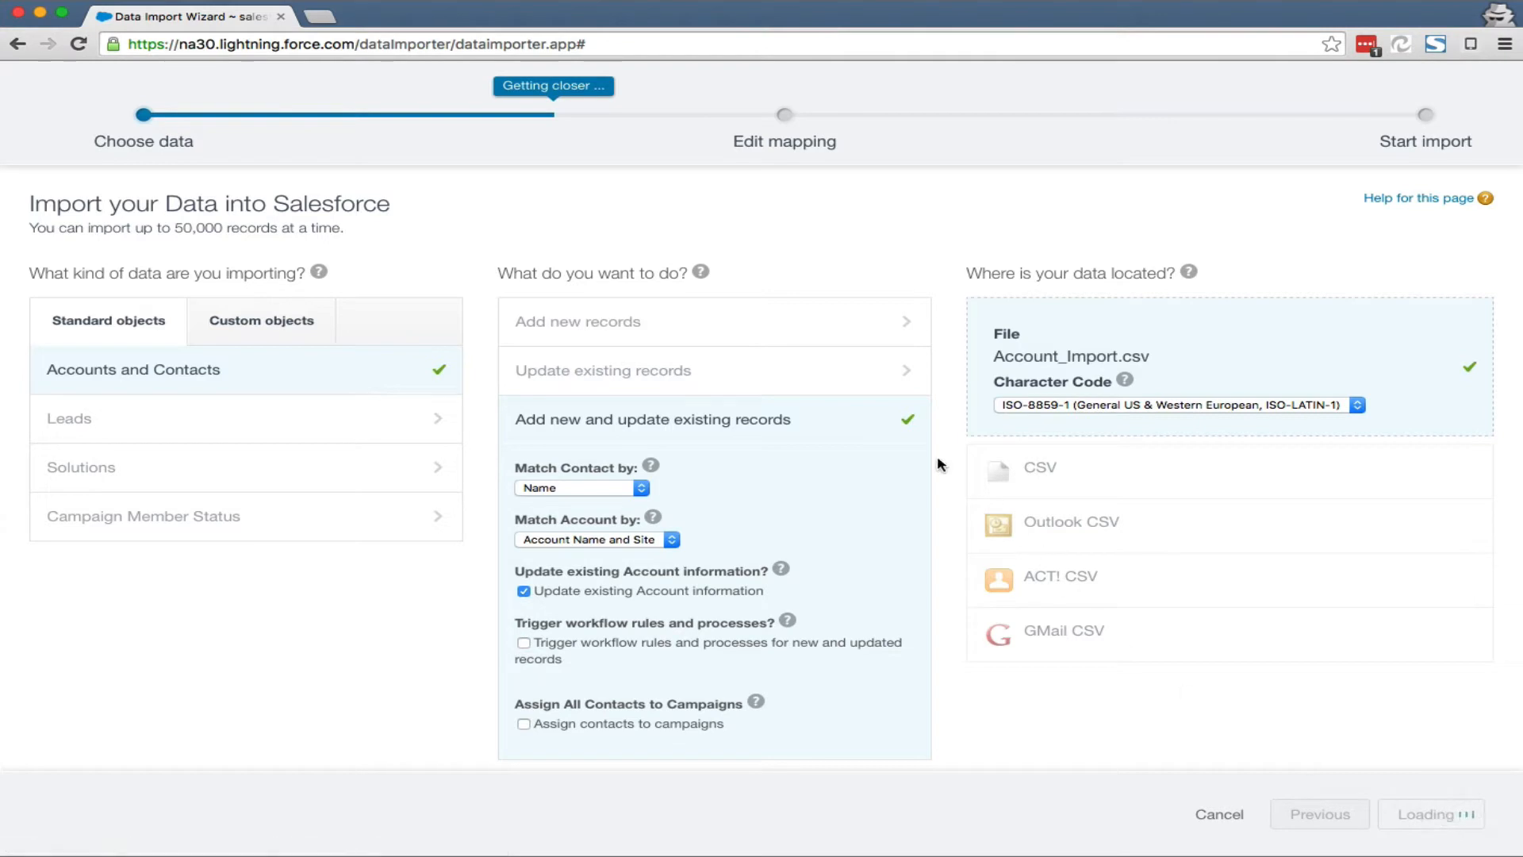
# Step: Map the Unique Row ID column to Account Site
pyautogui.click(1431, 814)
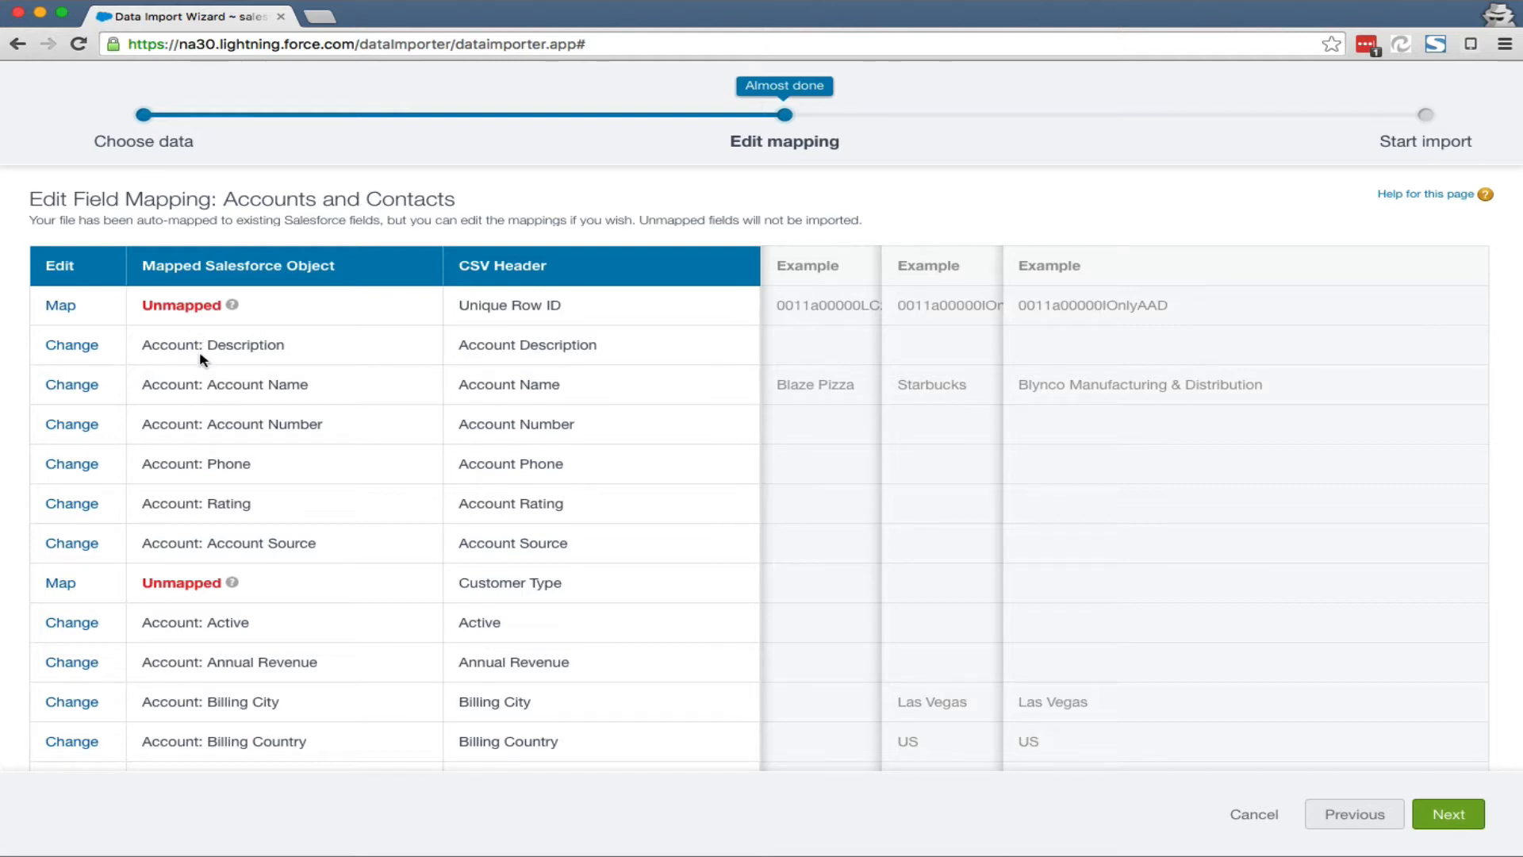
pyautogui.moveTo(539, 308)
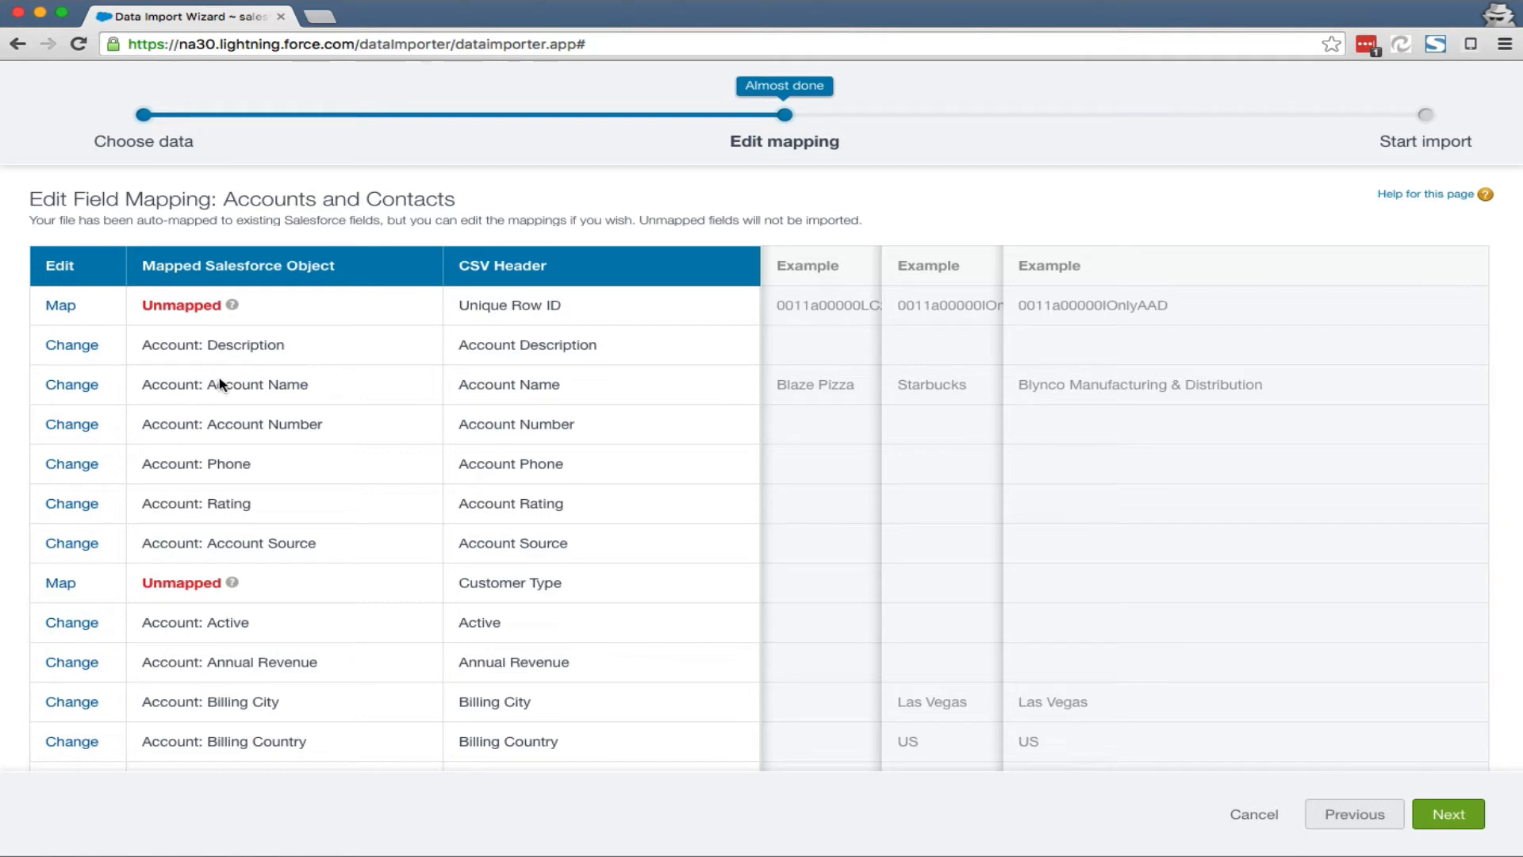
pyautogui.moveTo(309, 315)
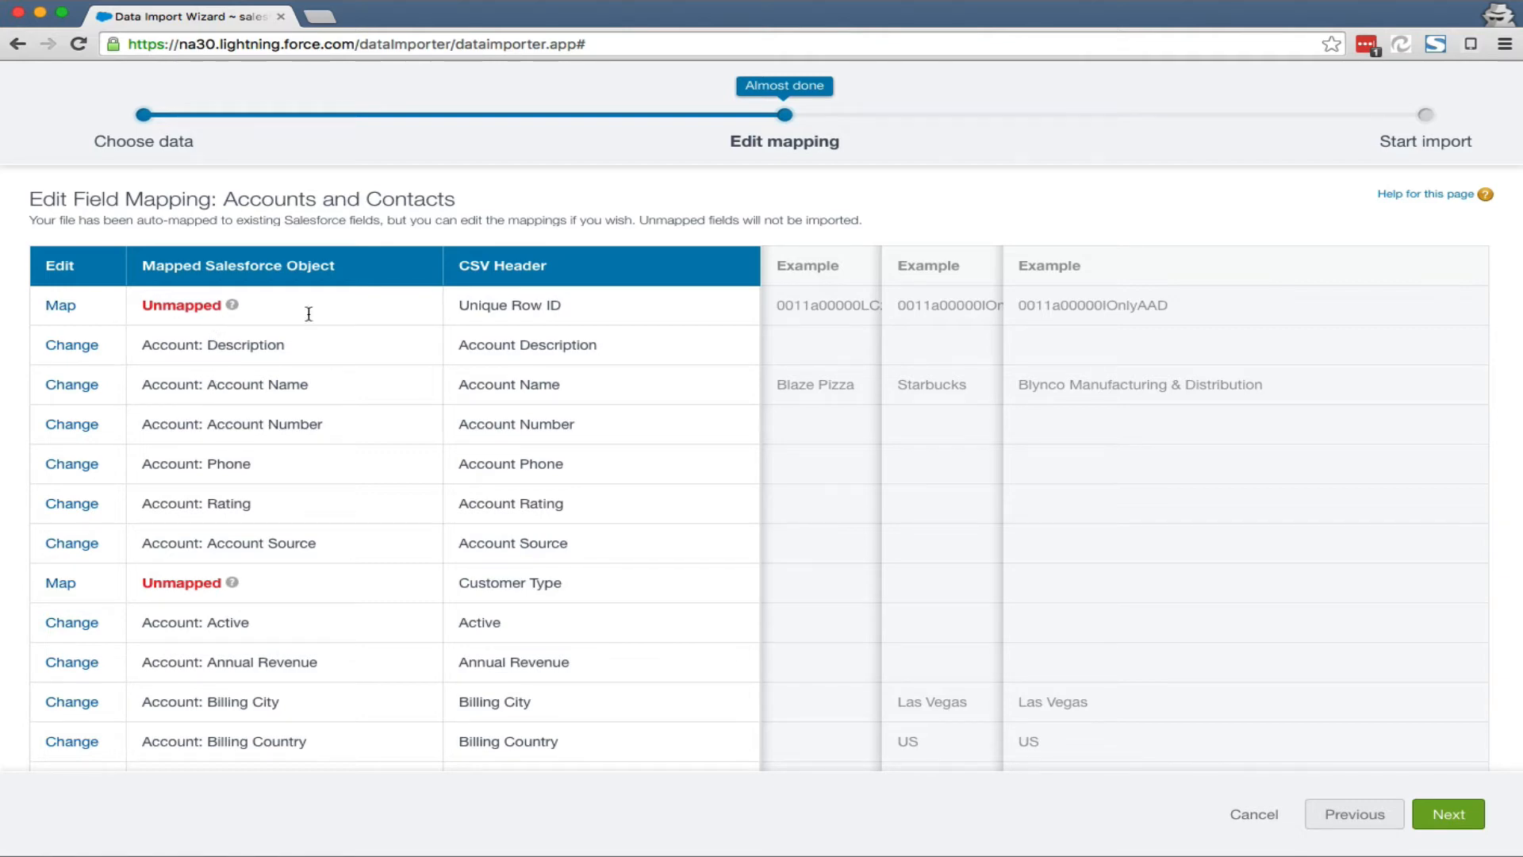
pyautogui.moveTo(570, 311)
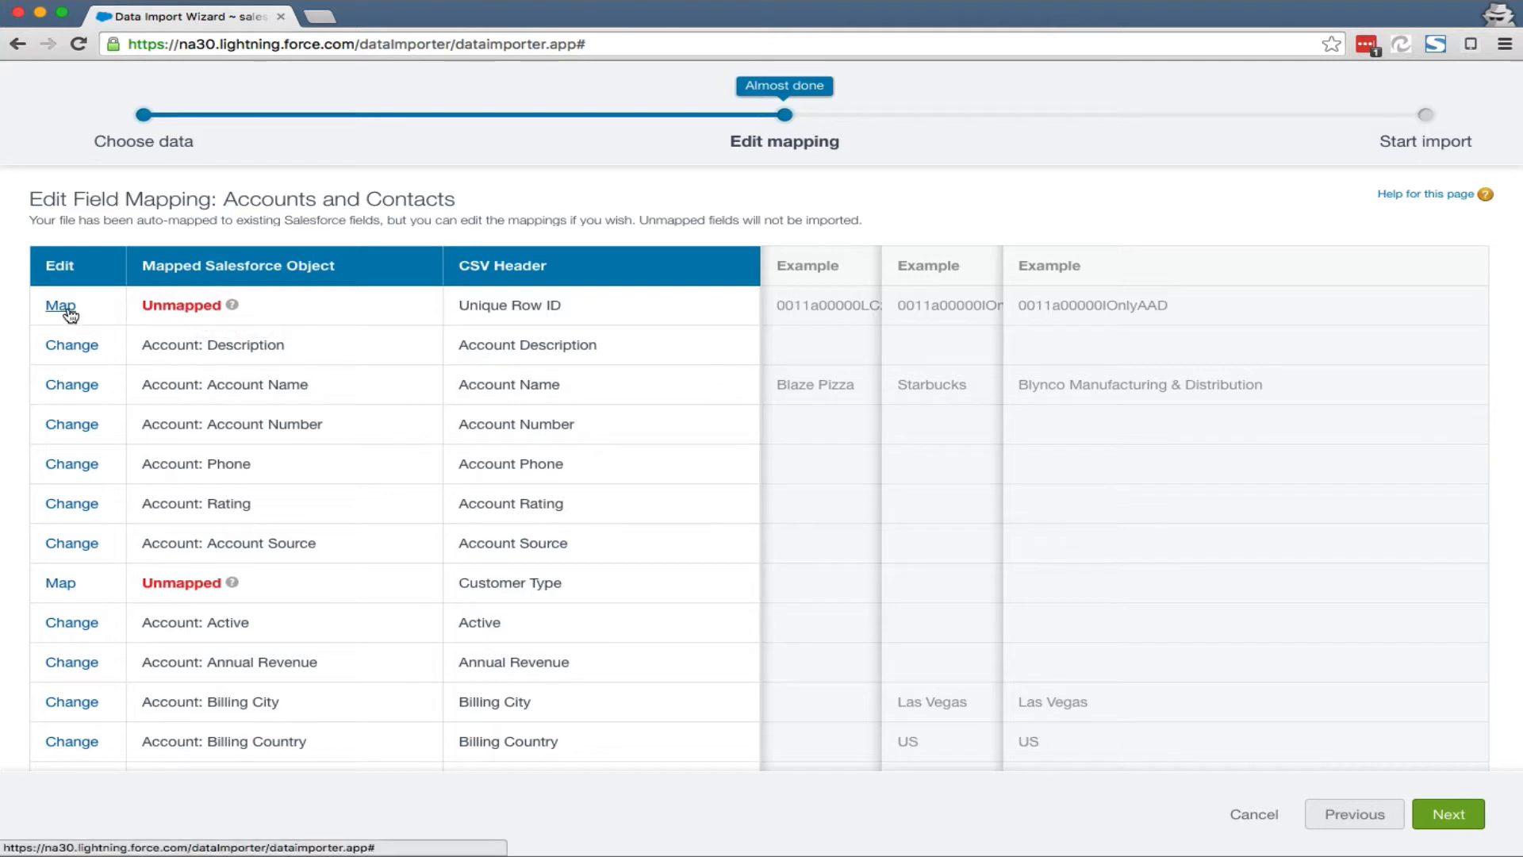
pyautogui.click(60, 304)
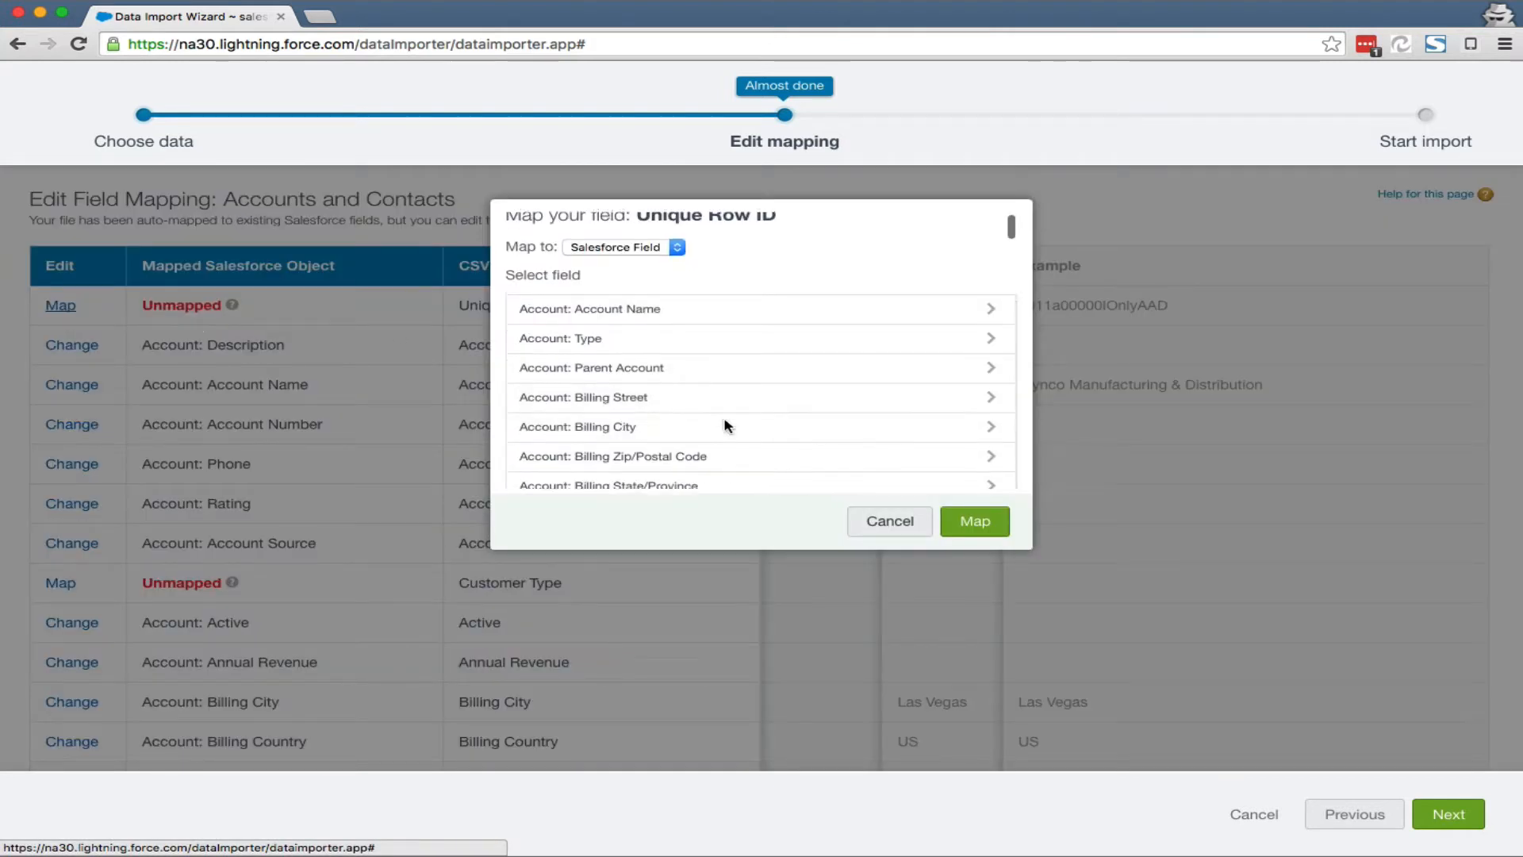
pyautogui.scroll(-3)
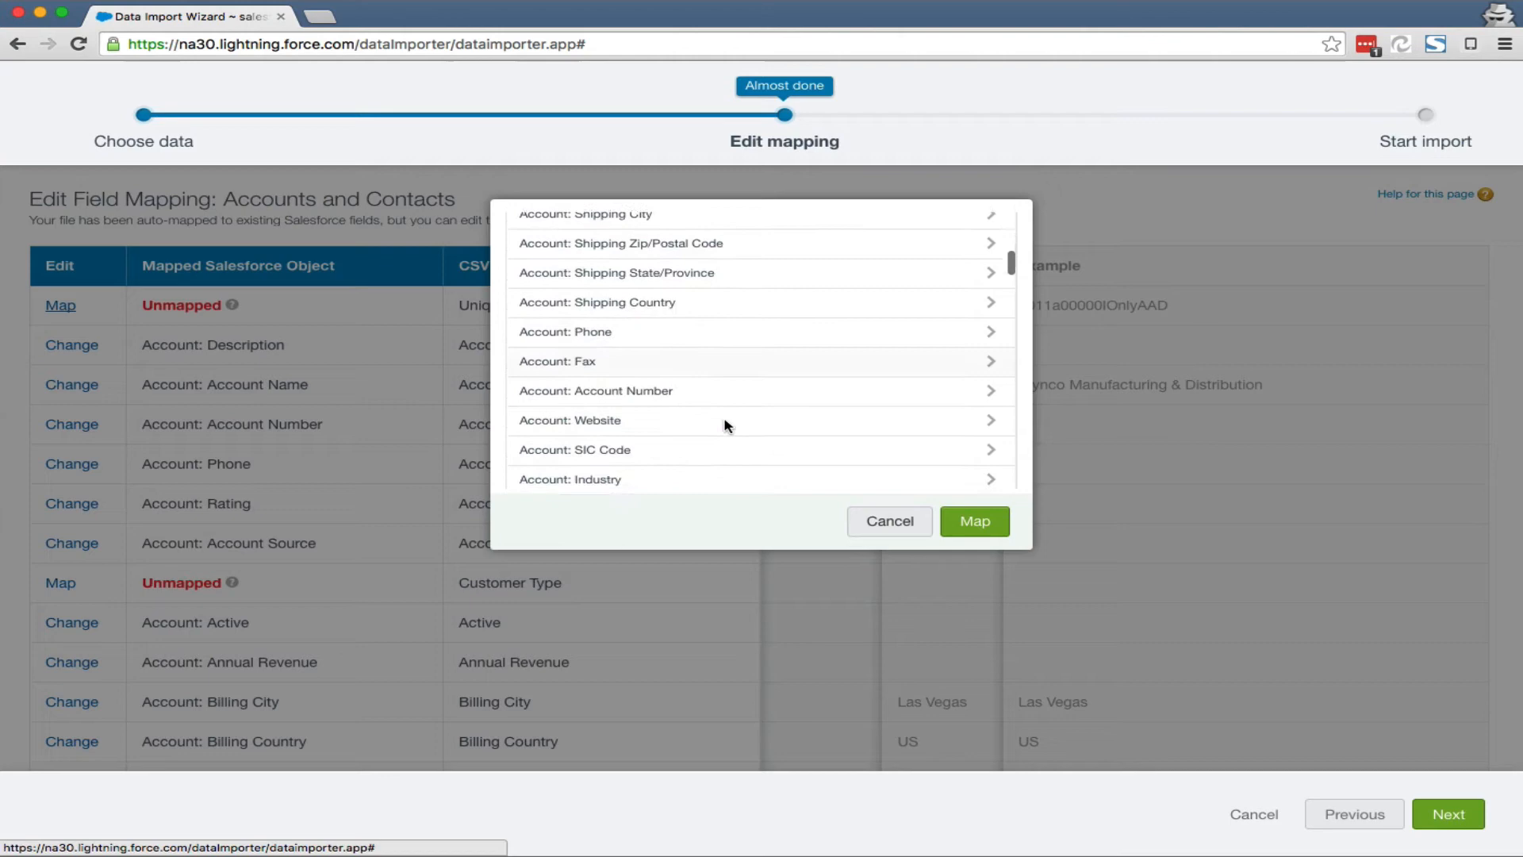
pyautogui.scroll(-3)
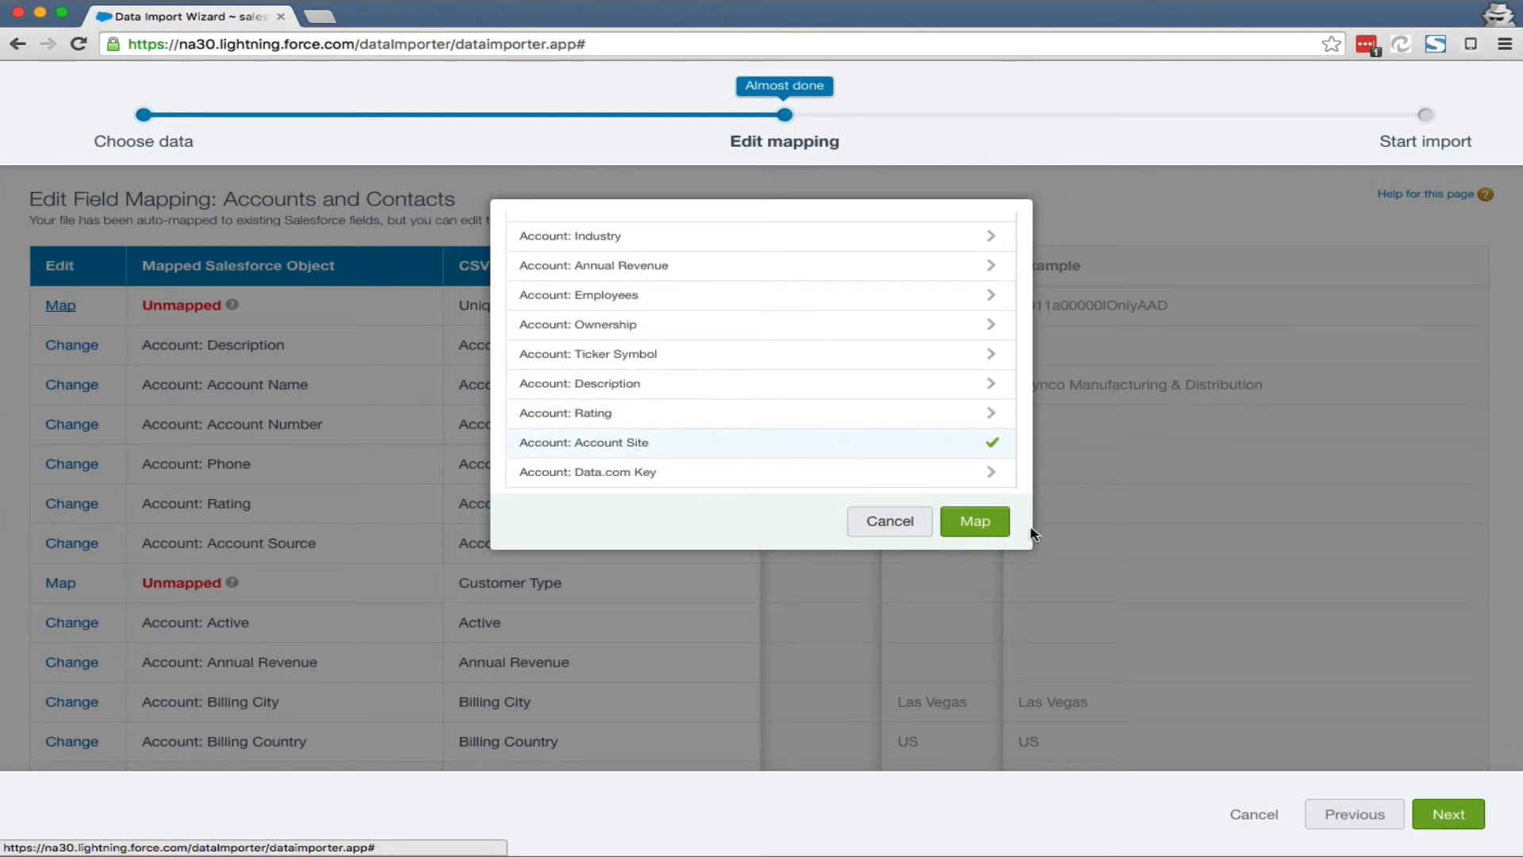
pyautogui.click(972, 521)
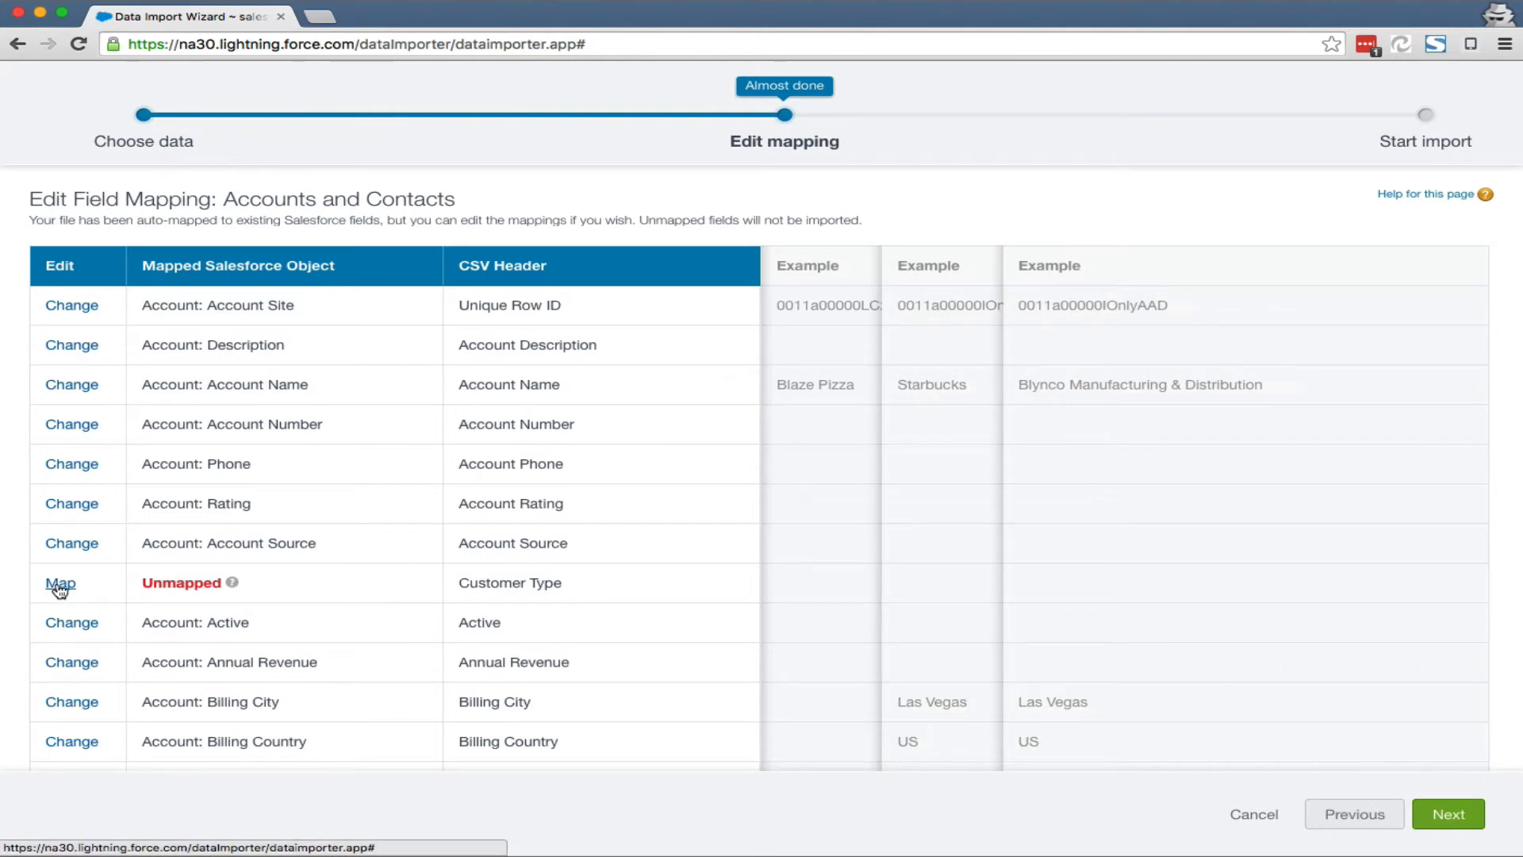
# Step: Map Customer Type to Account Type and start the import
pyautogui.click(60, 582)
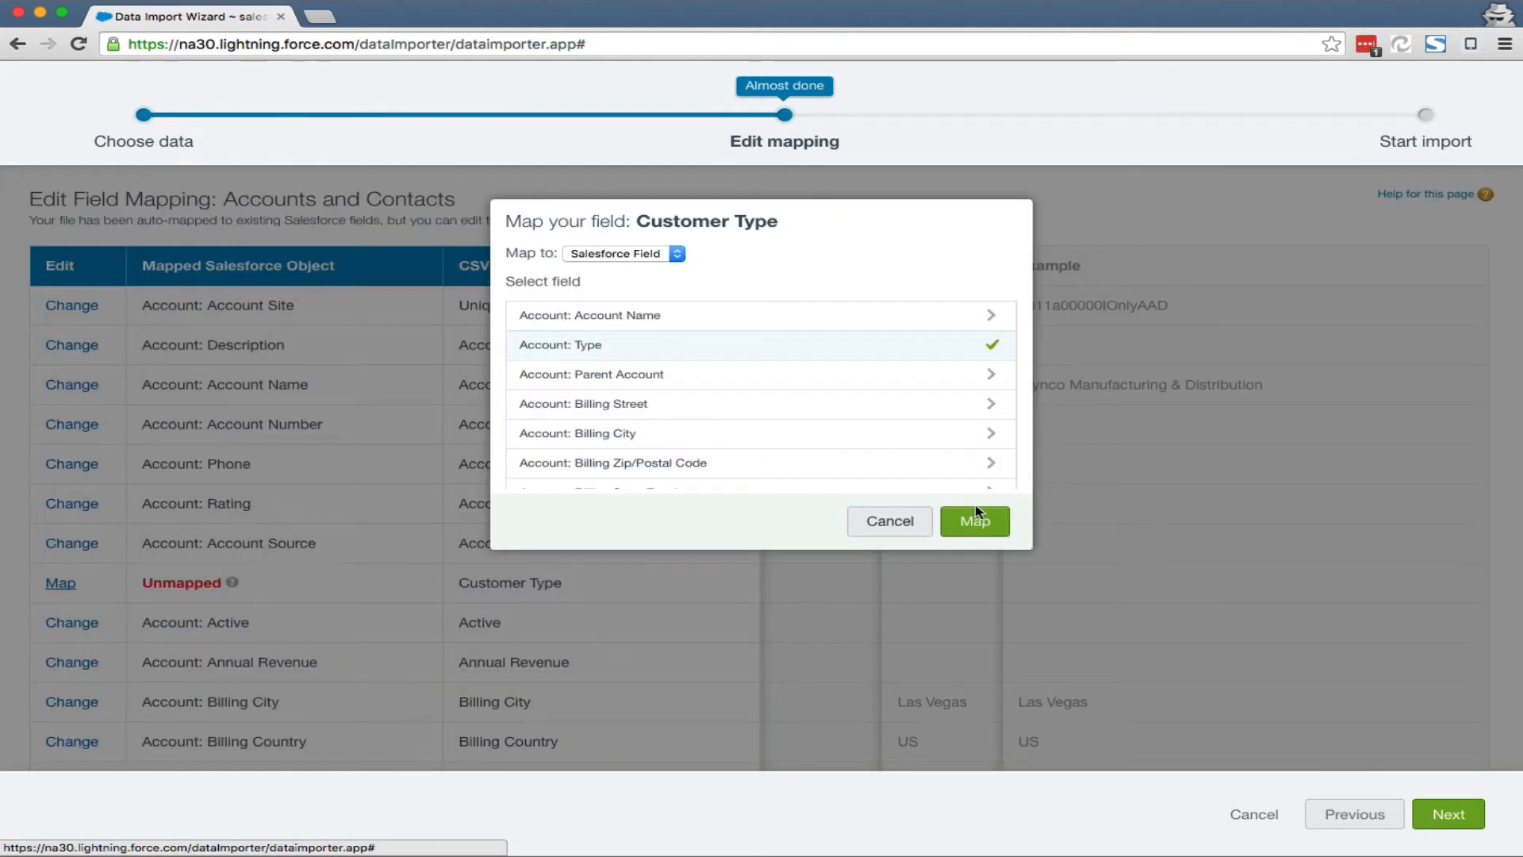
pyautogui.click(974, 520)
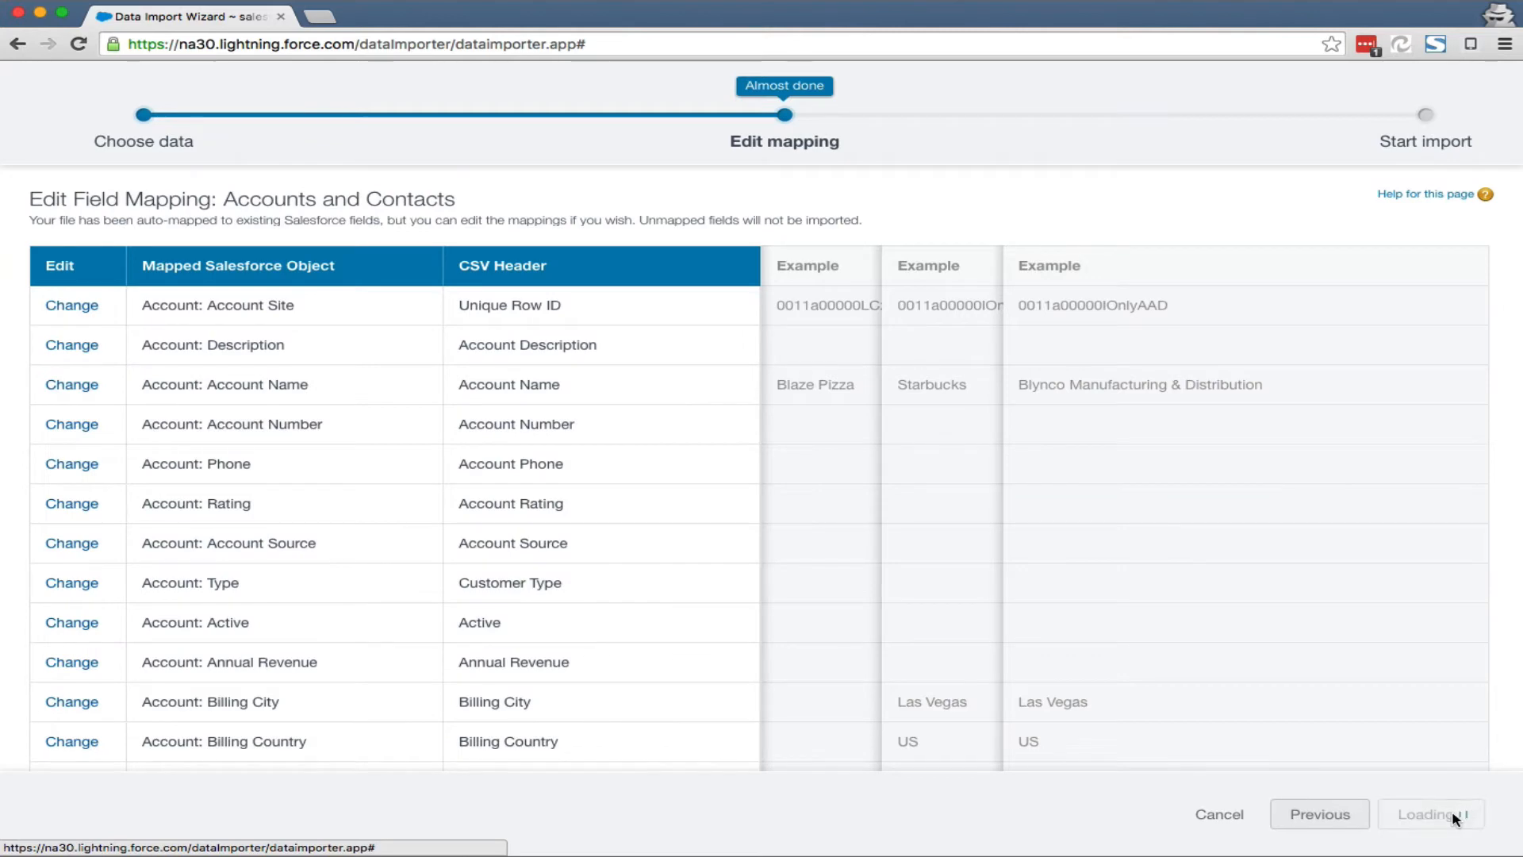
pyautogui.click(1429, 814)
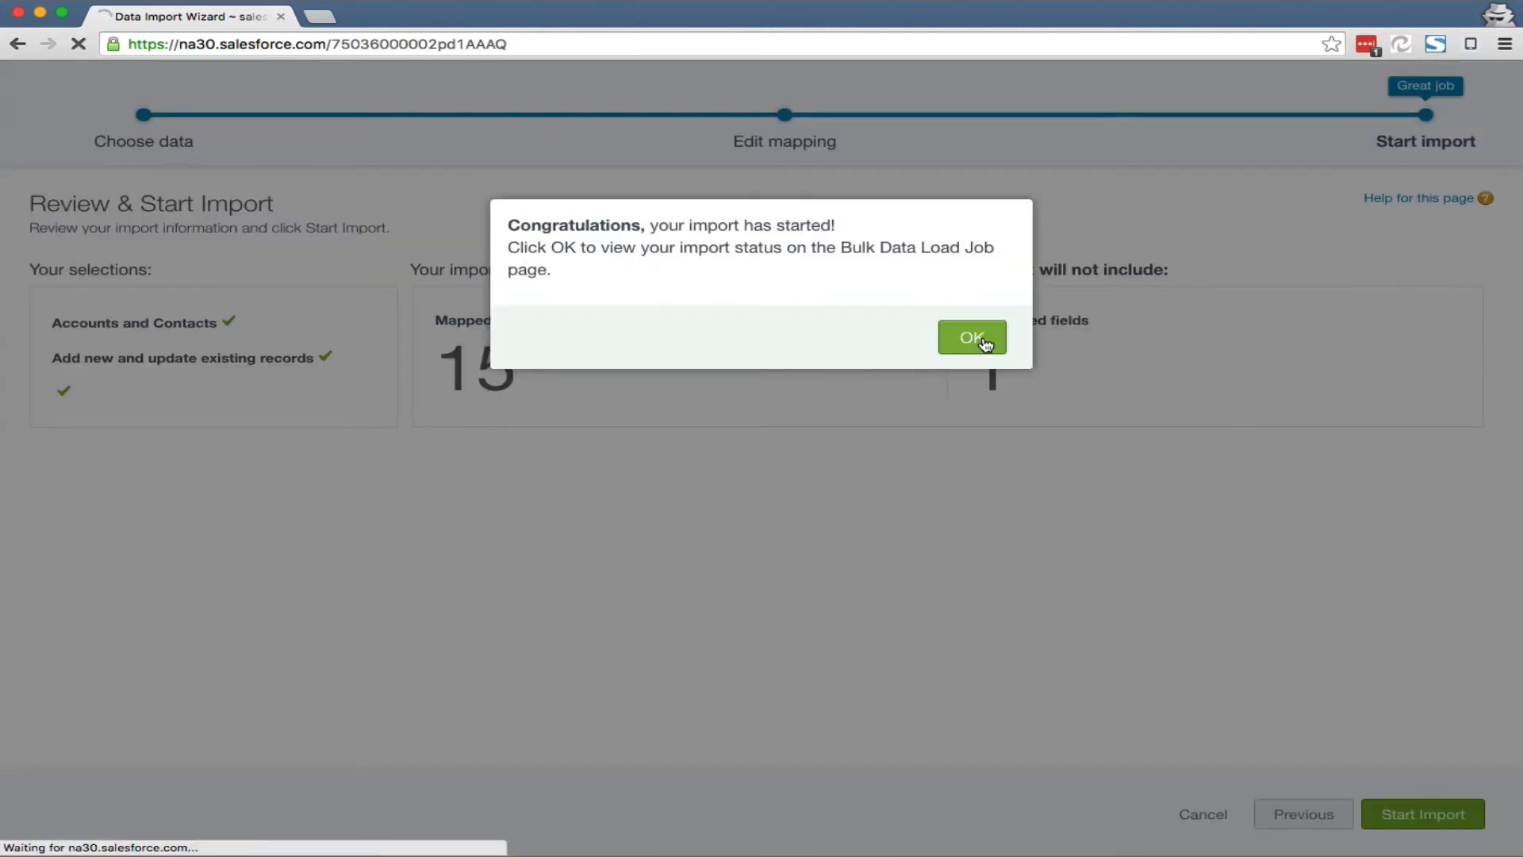
pyautogui.click(971, 337)
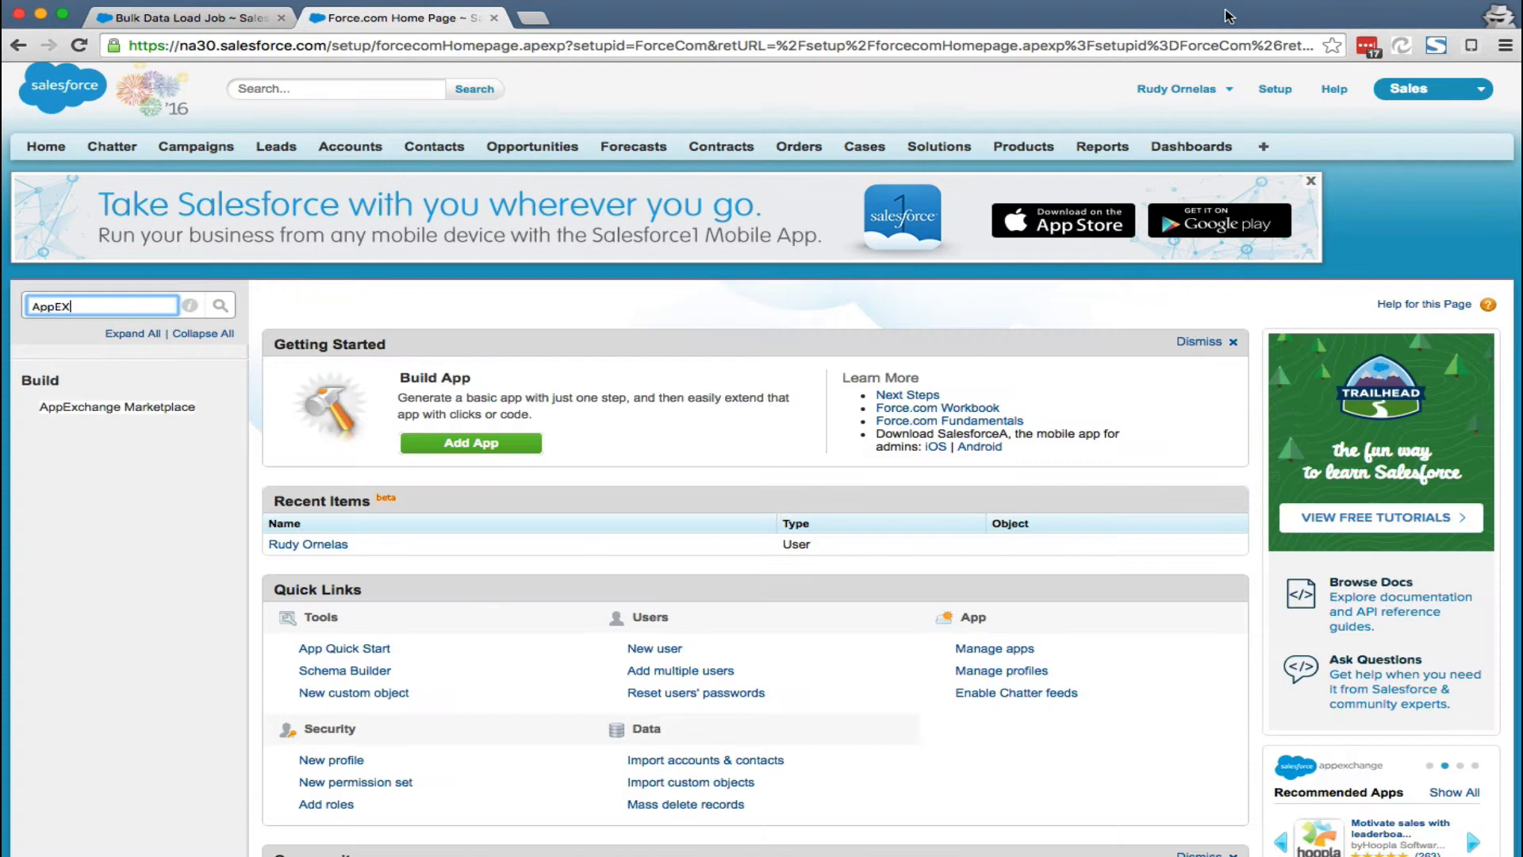
pyautogui.moveTo(1274, 104)
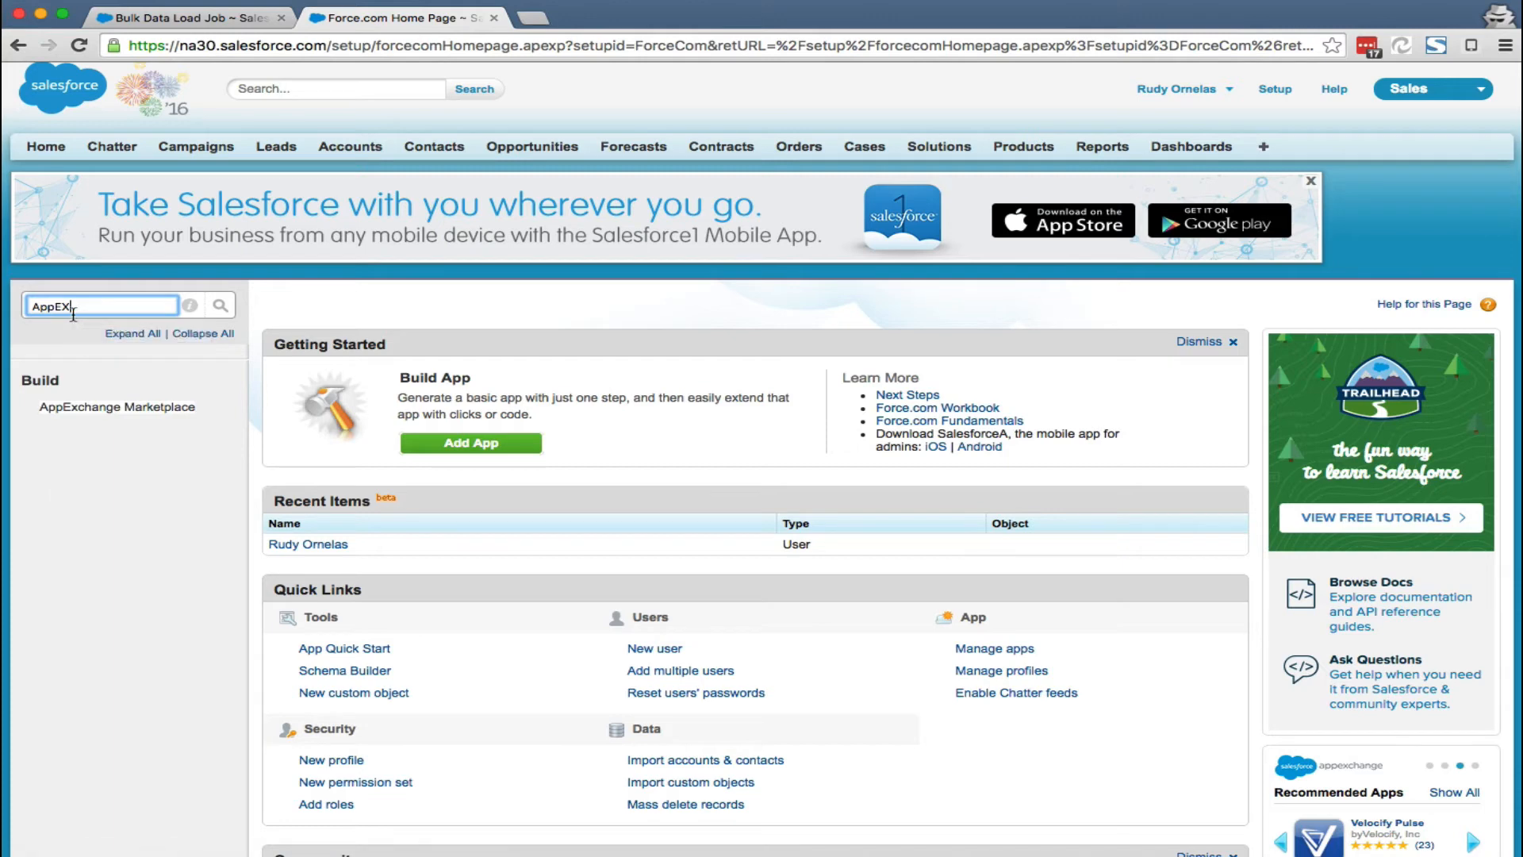
# Step: Open the AppExchange marketplace from Setup and search its apps for geopointe
pyautogui.click(116, 408)
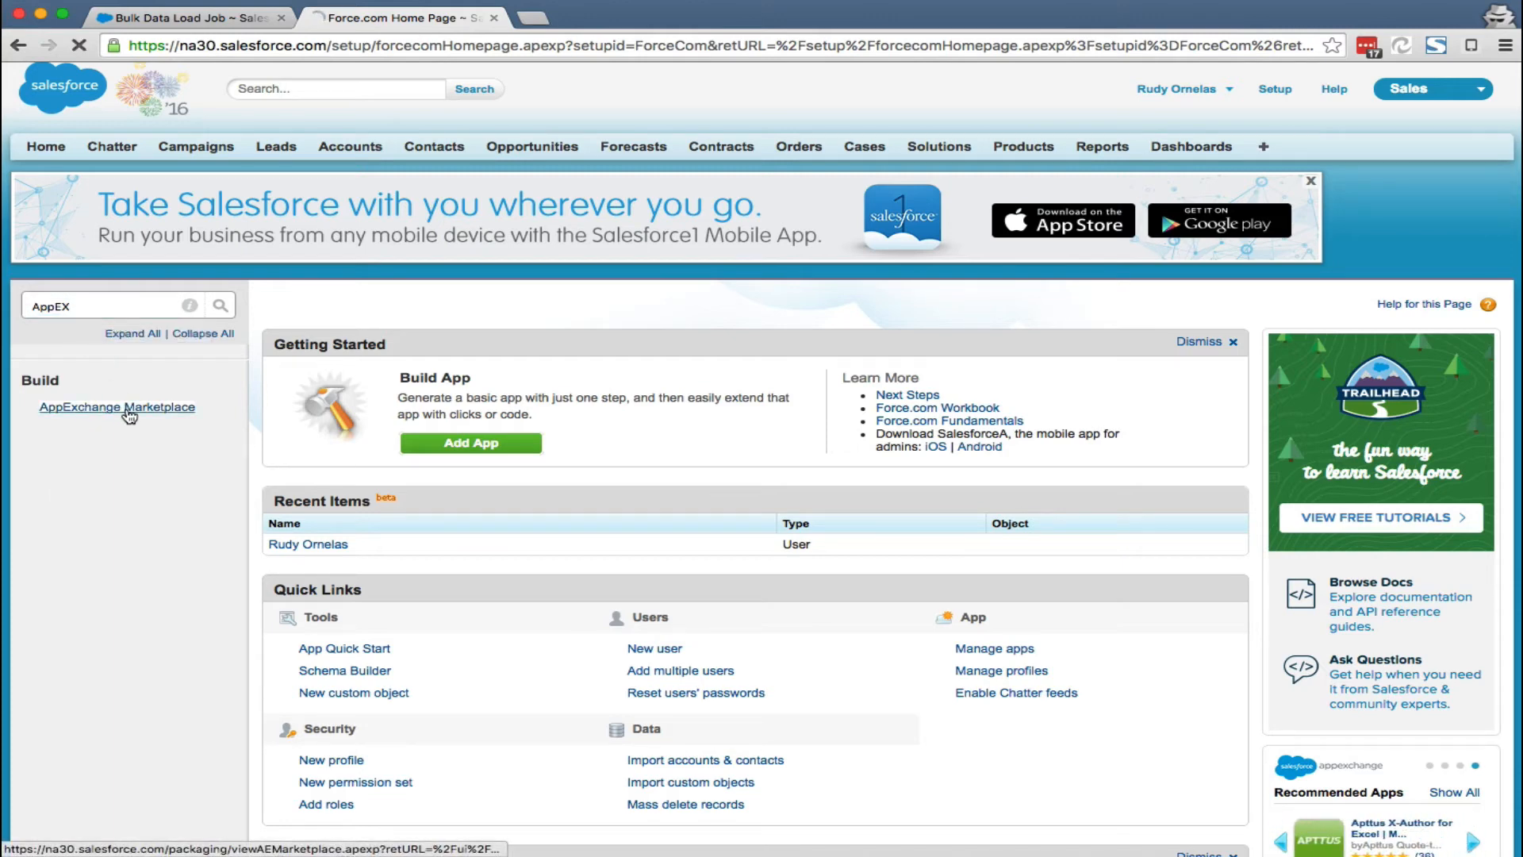
pyautogui.click(116, 407)
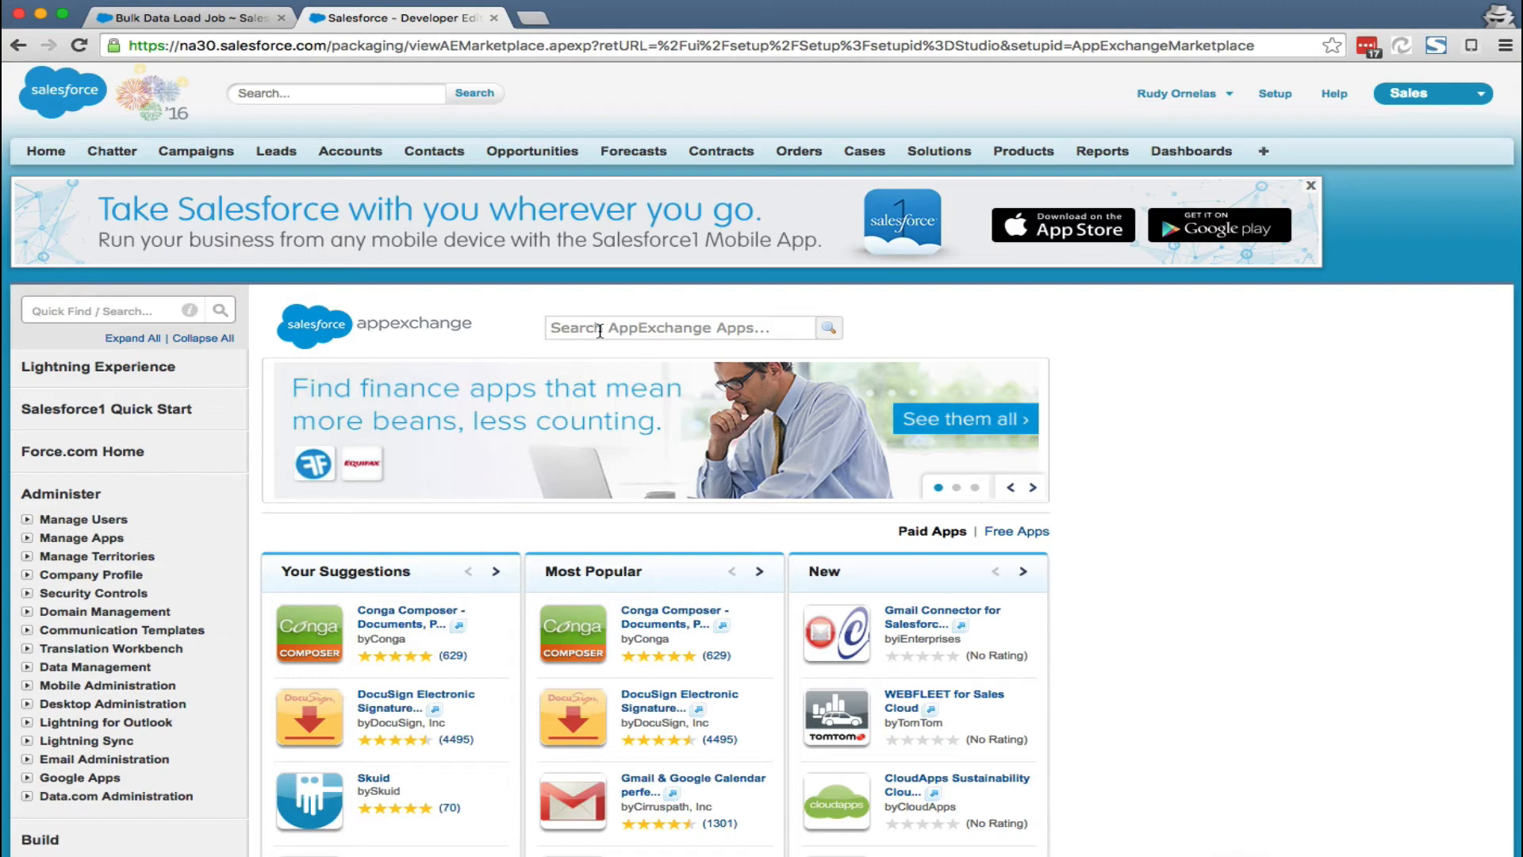
pyautogui.scroll(-3)
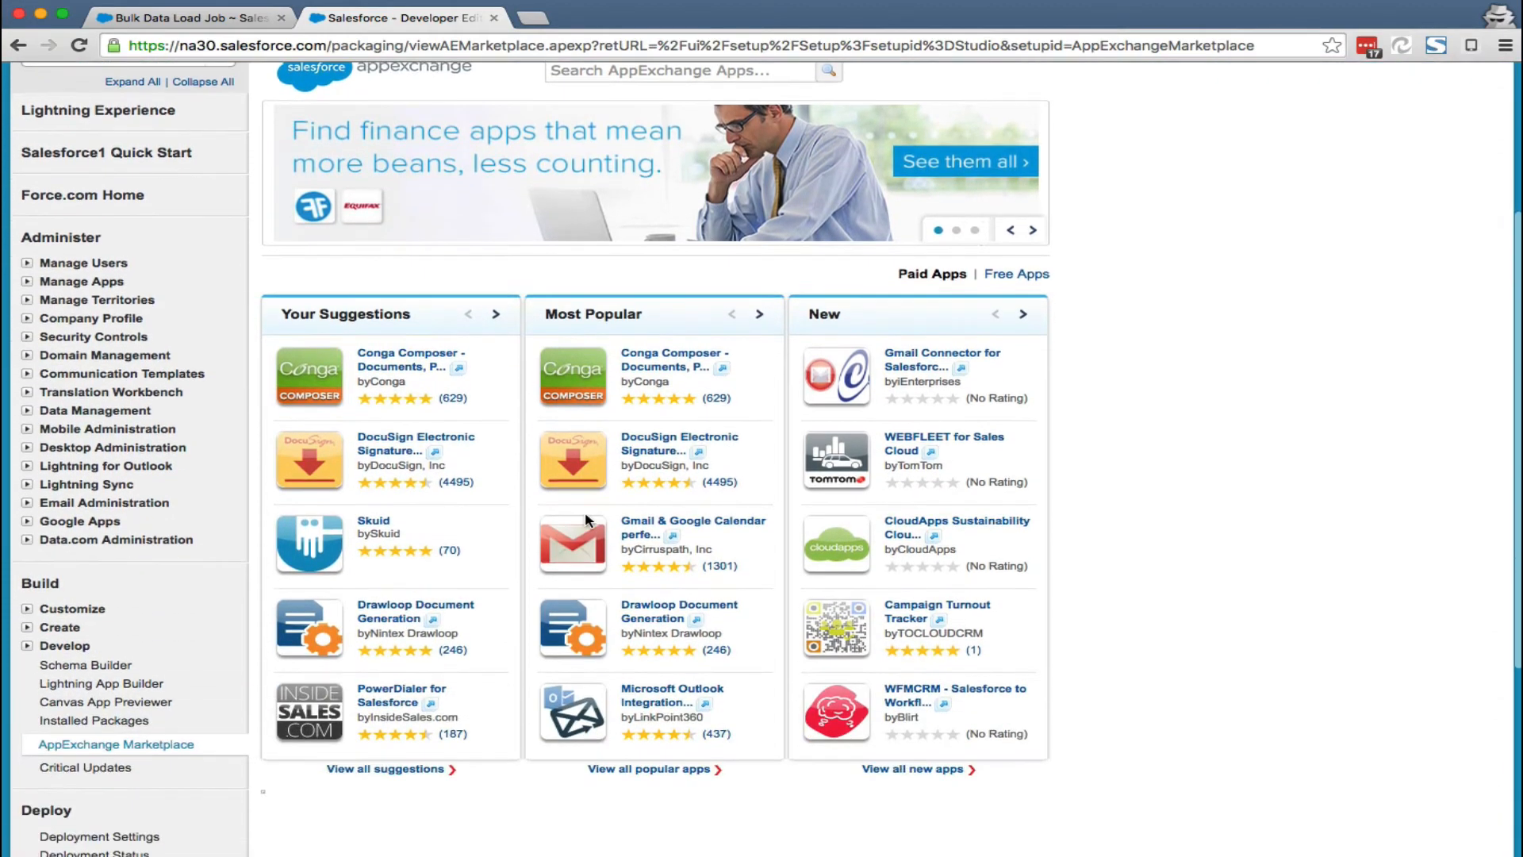
pyautogui.write('geopointe')
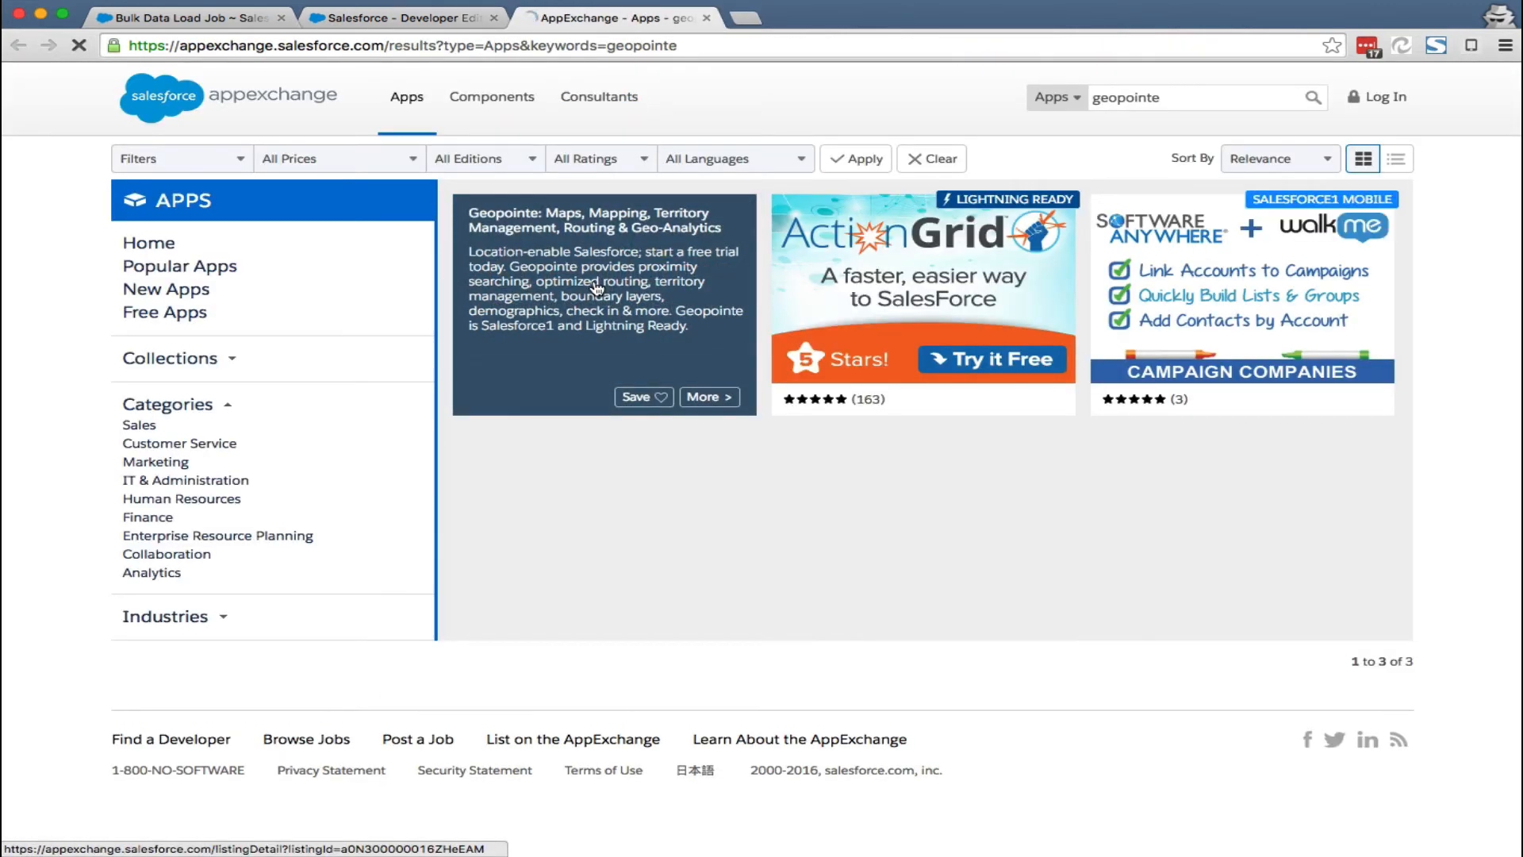
# Step: Get Geopointe from its listing, signing in and confirming the package install into the org
pyautogui.click(598, 219)
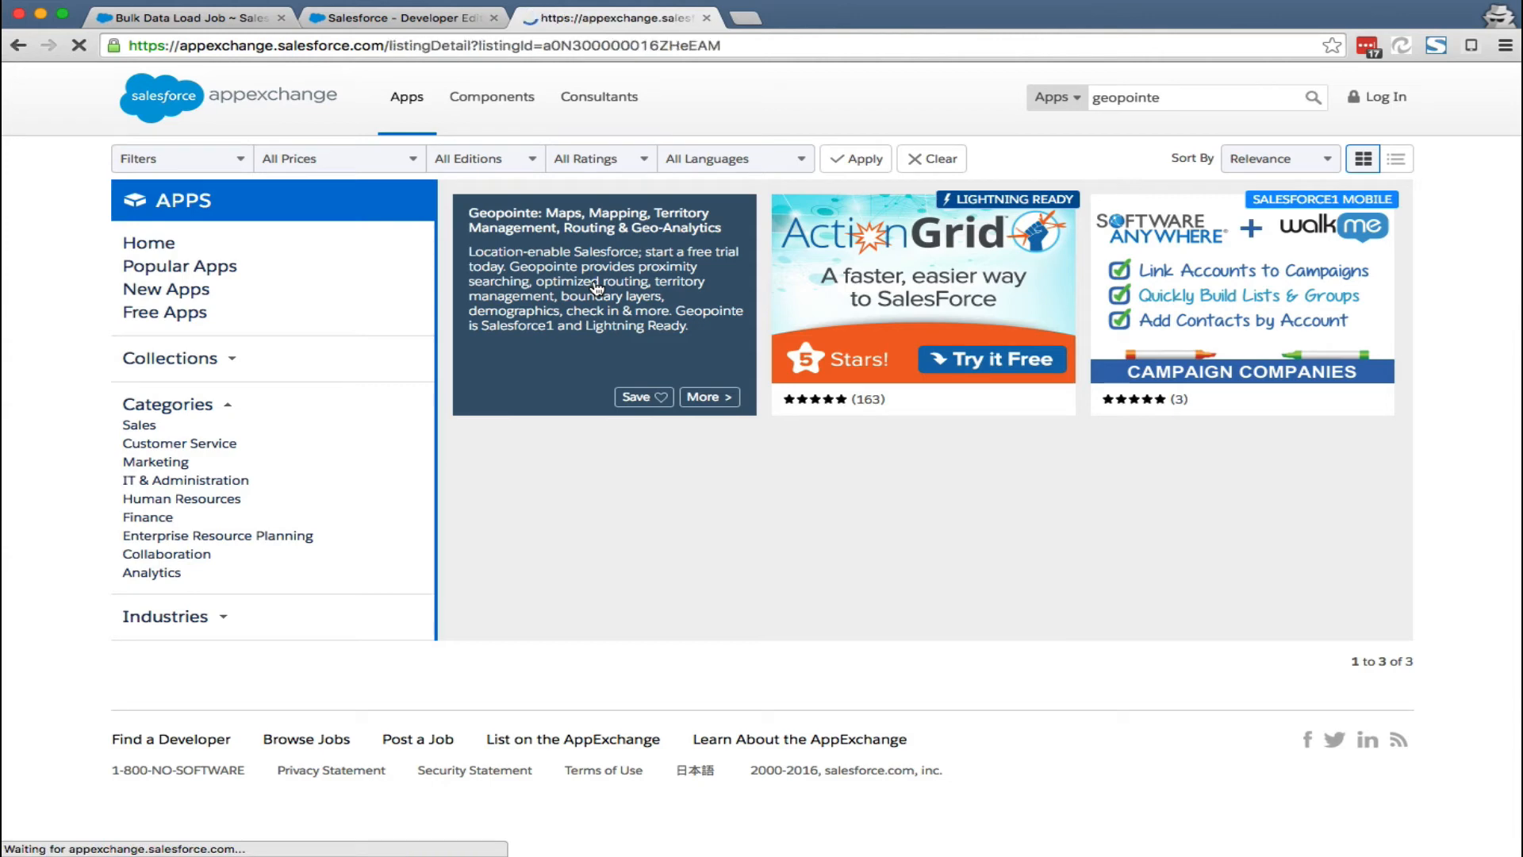
pyautogui.click(600, 219)
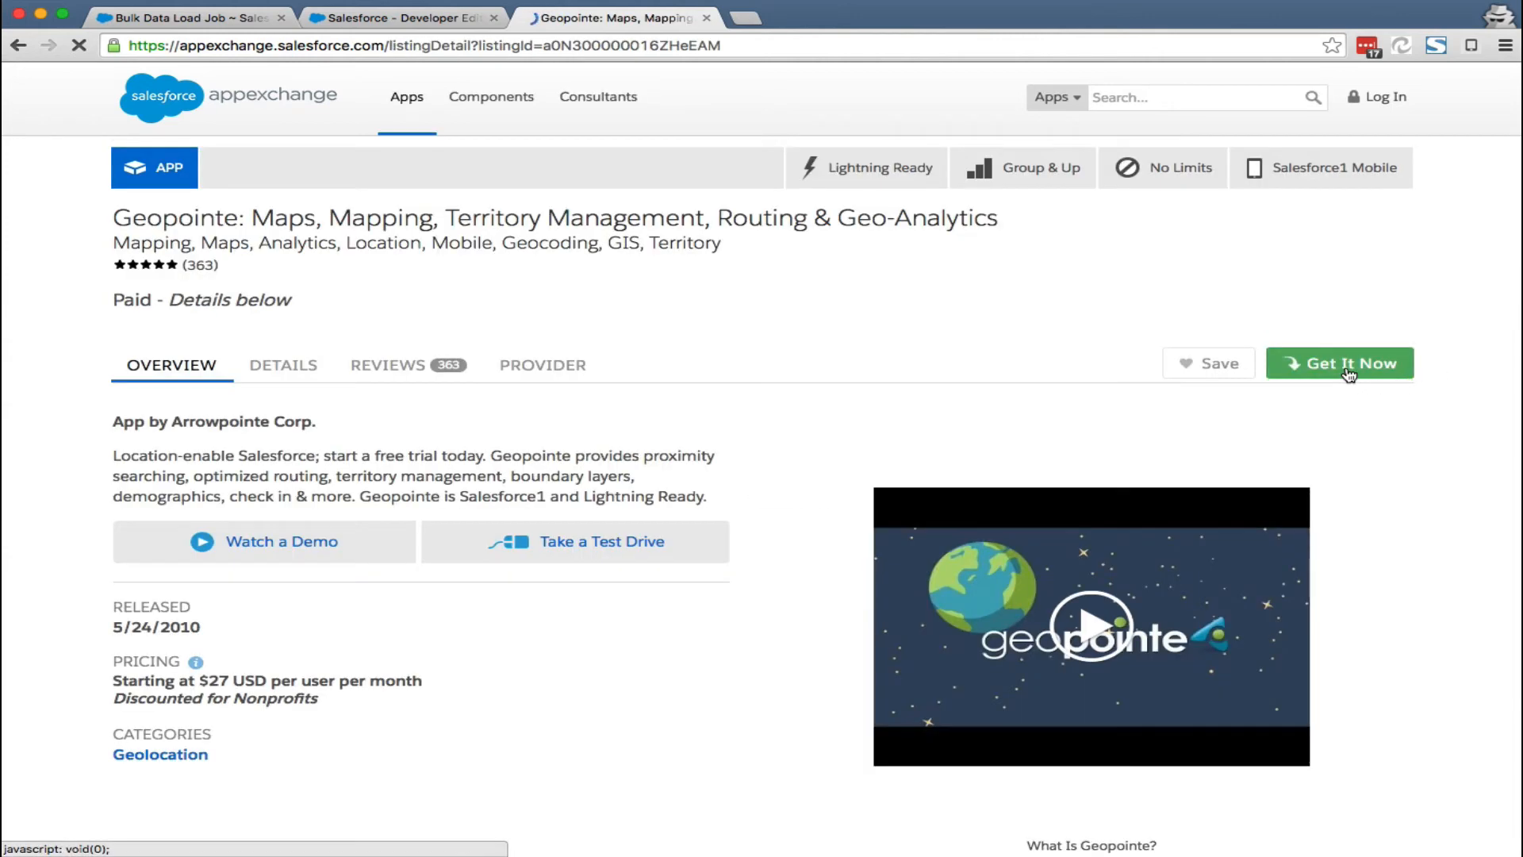
pyautogui.click(1339, 362)
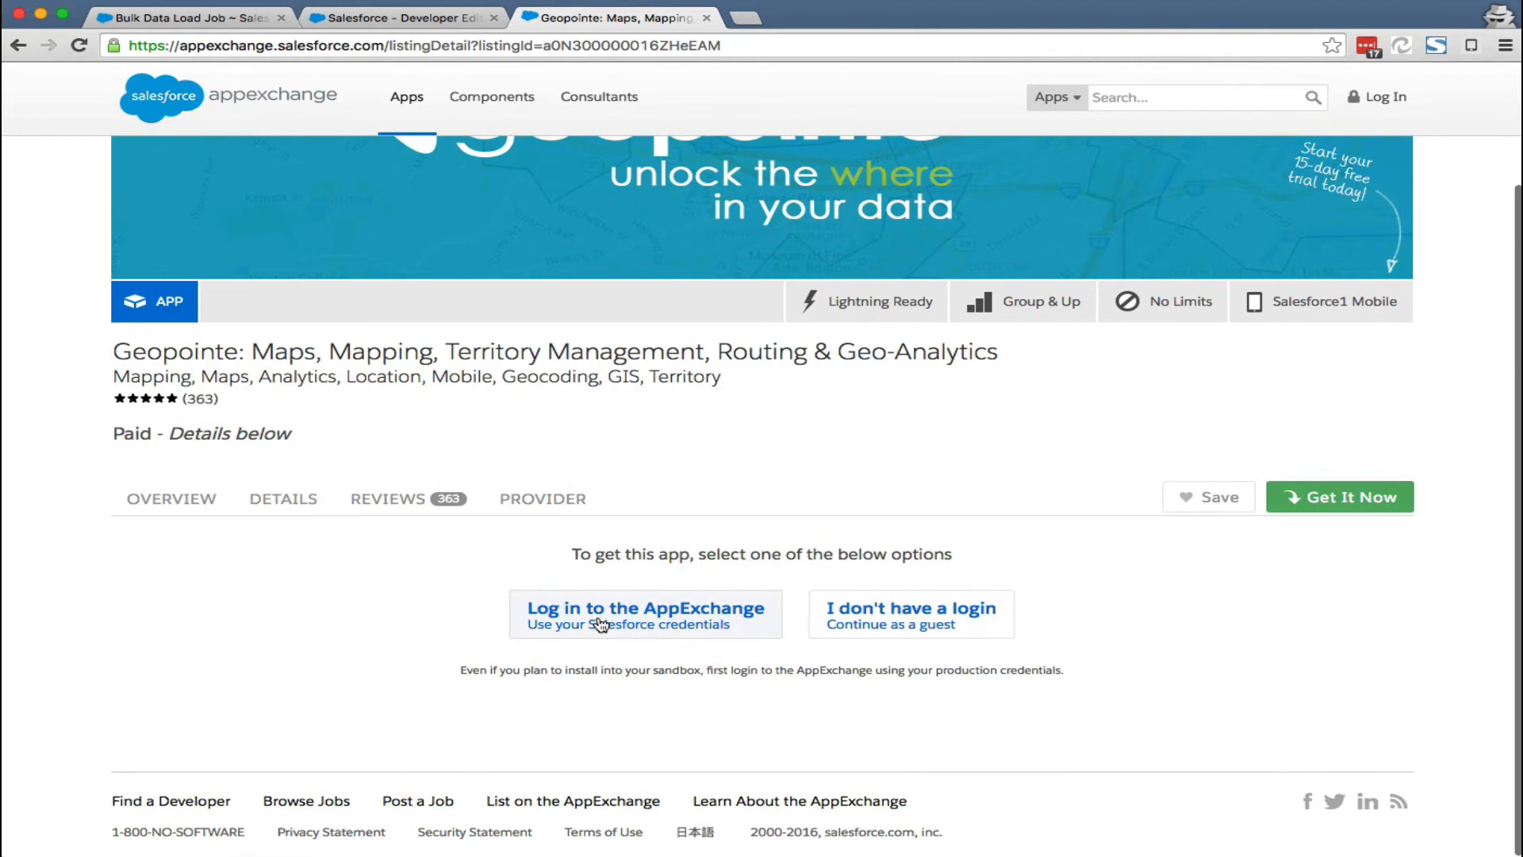
pyautogui.click(646, 614)
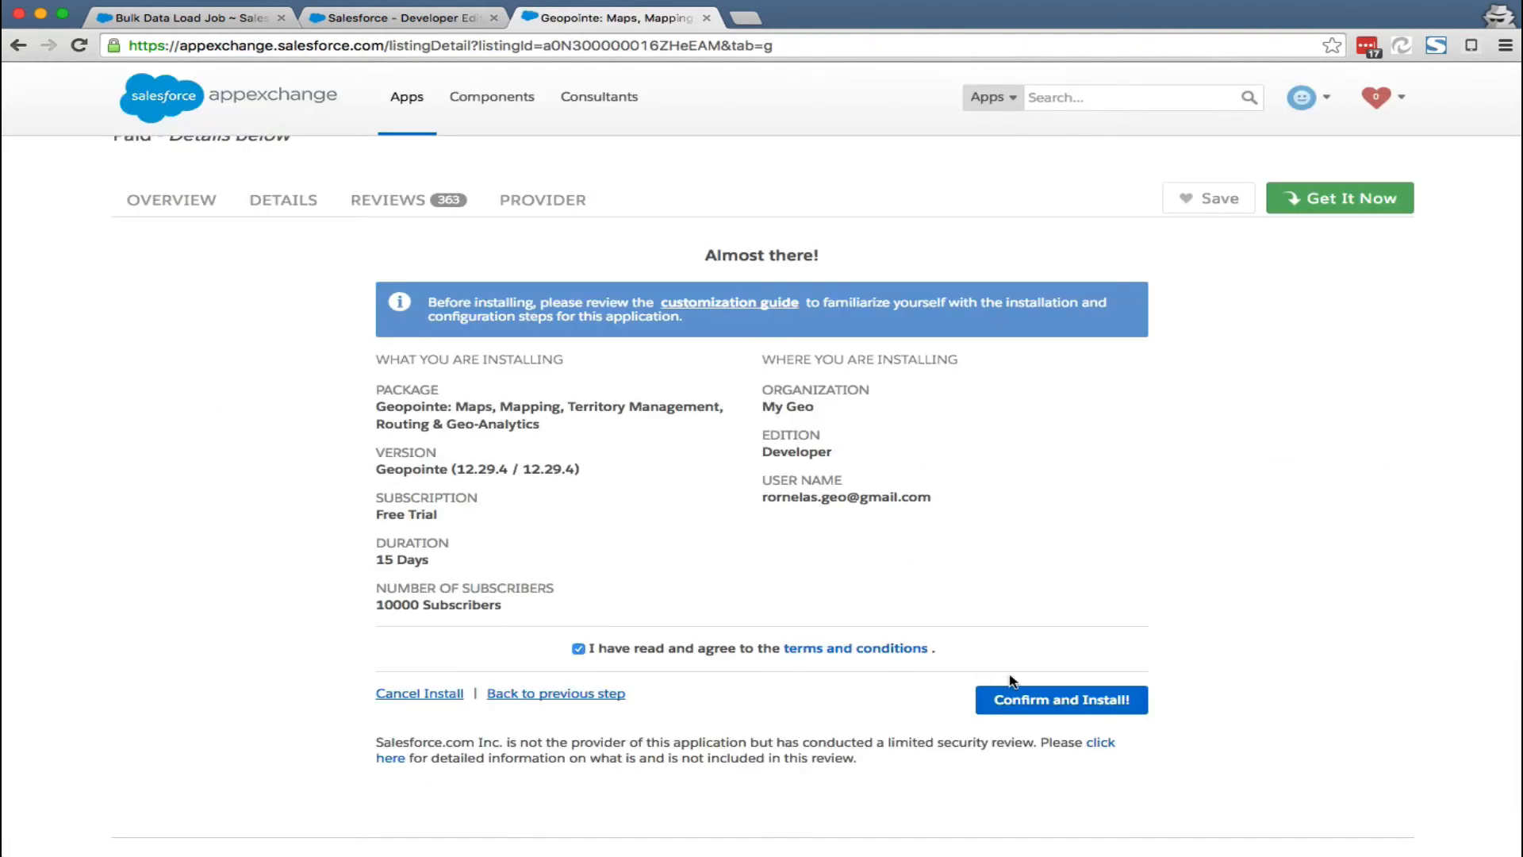
pyautogui.click(1060, 700)
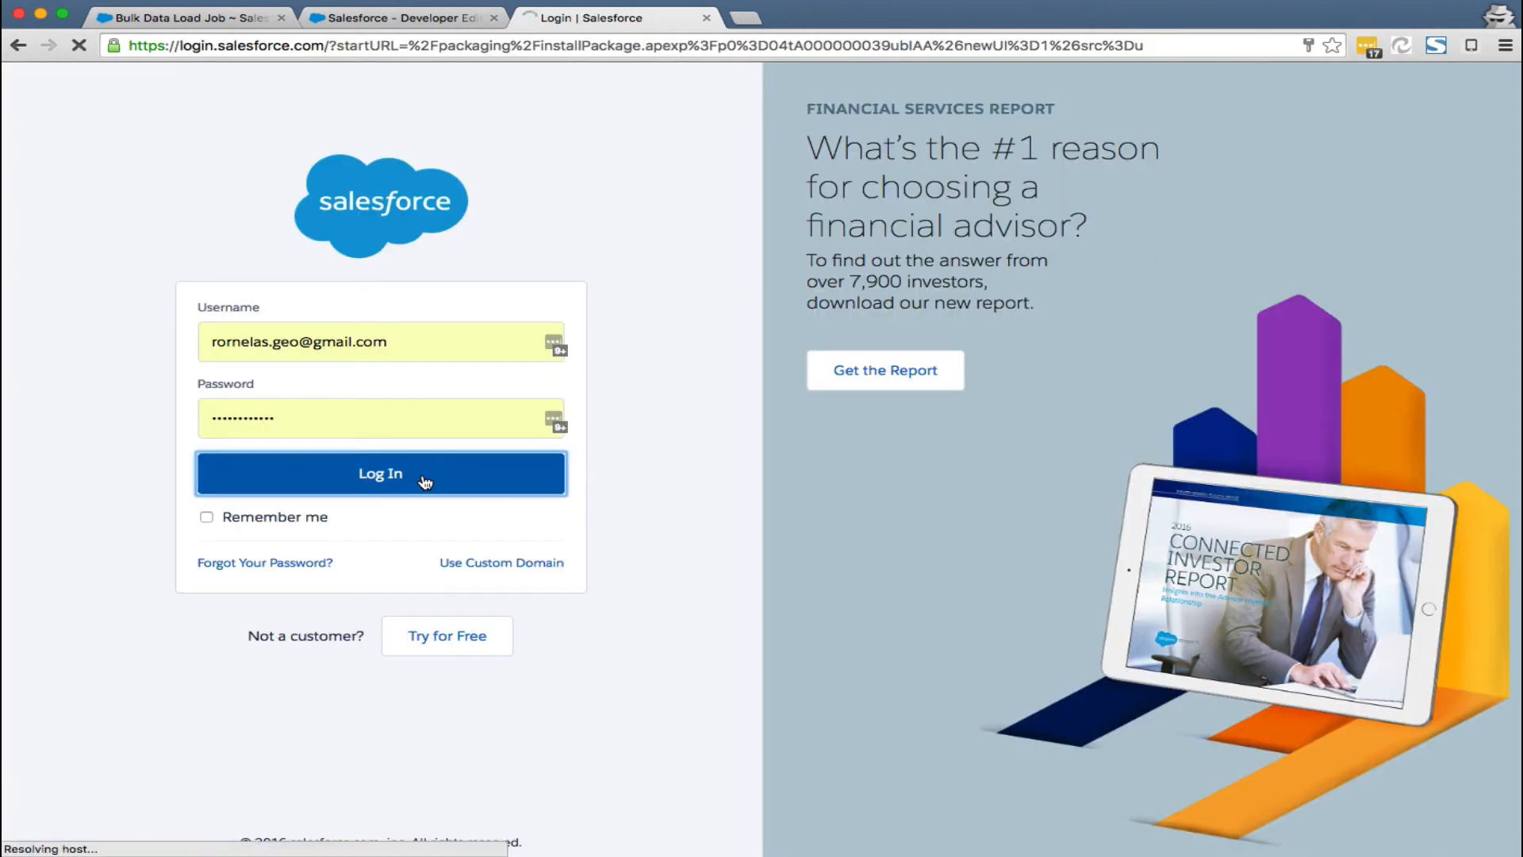
pyautogui.click(379, 473)
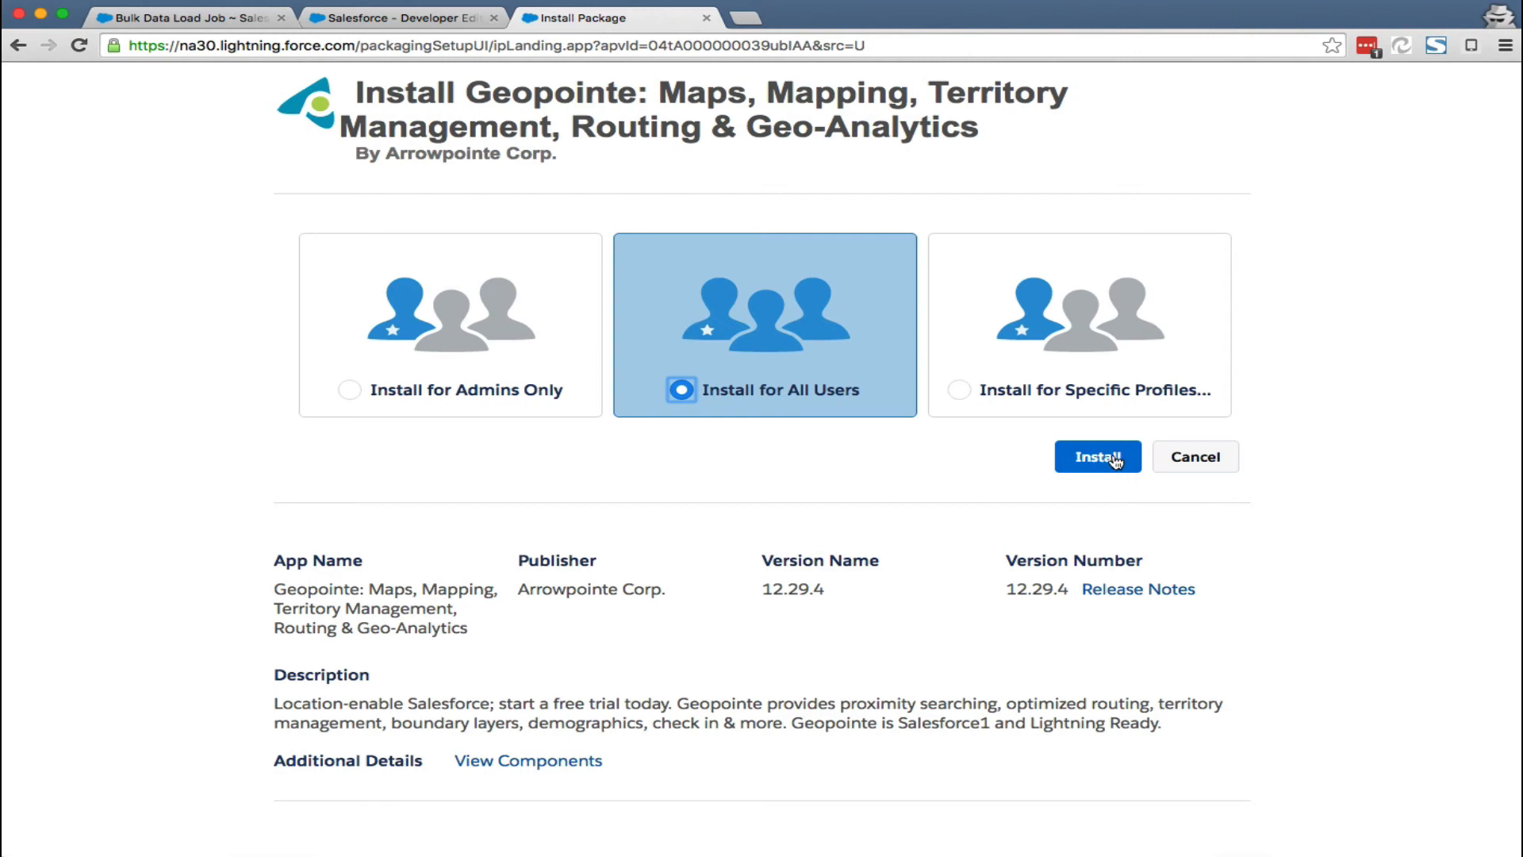
# Step: Install Geopointe for all users with third-party site access granted, leaving it running
pyautogui.click(1098, 457)
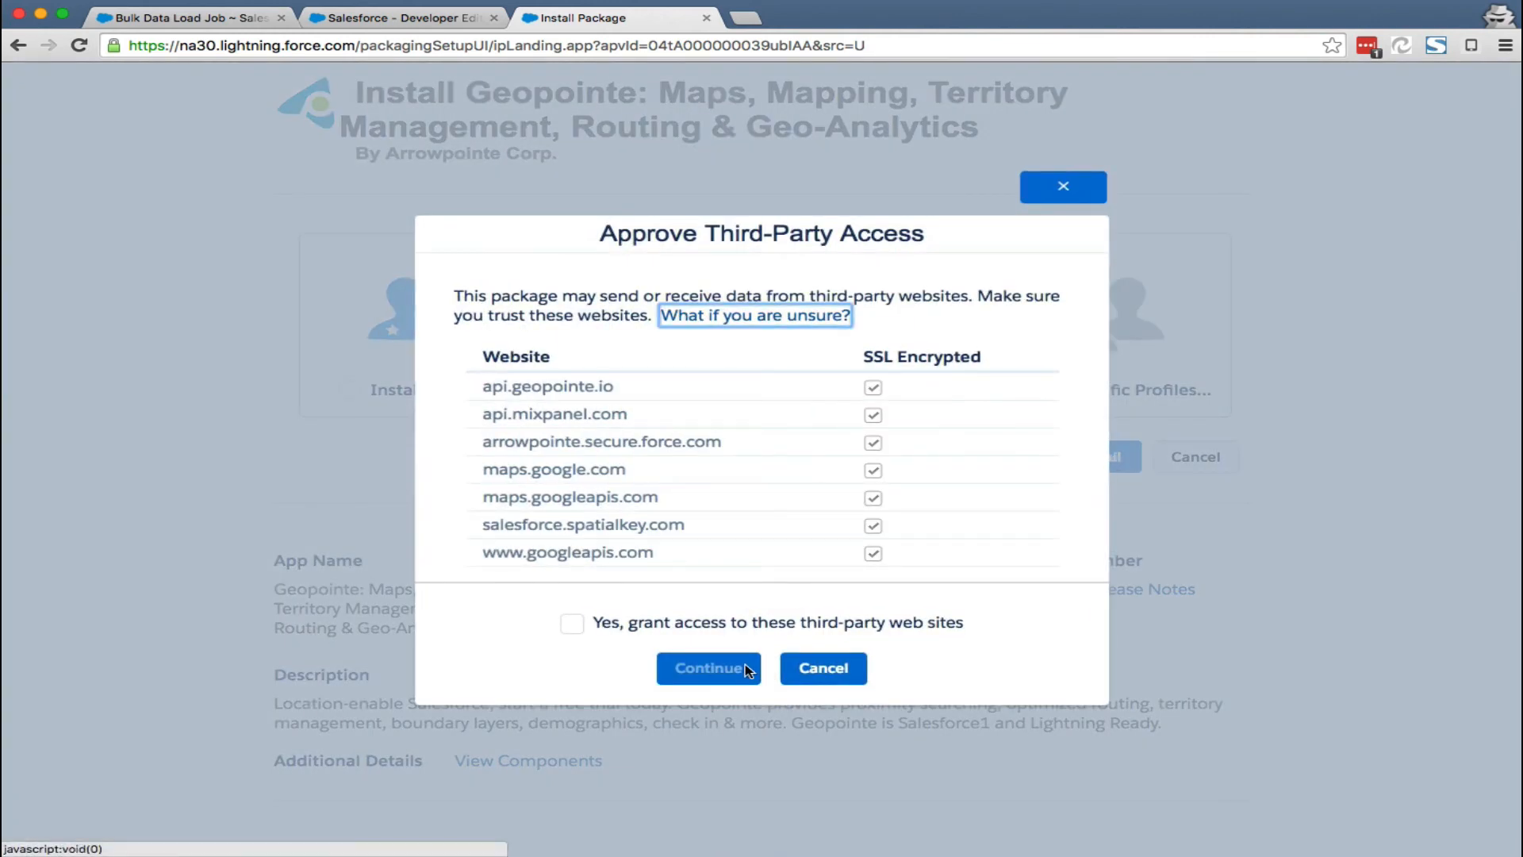
pyautogui.click(571, 621)
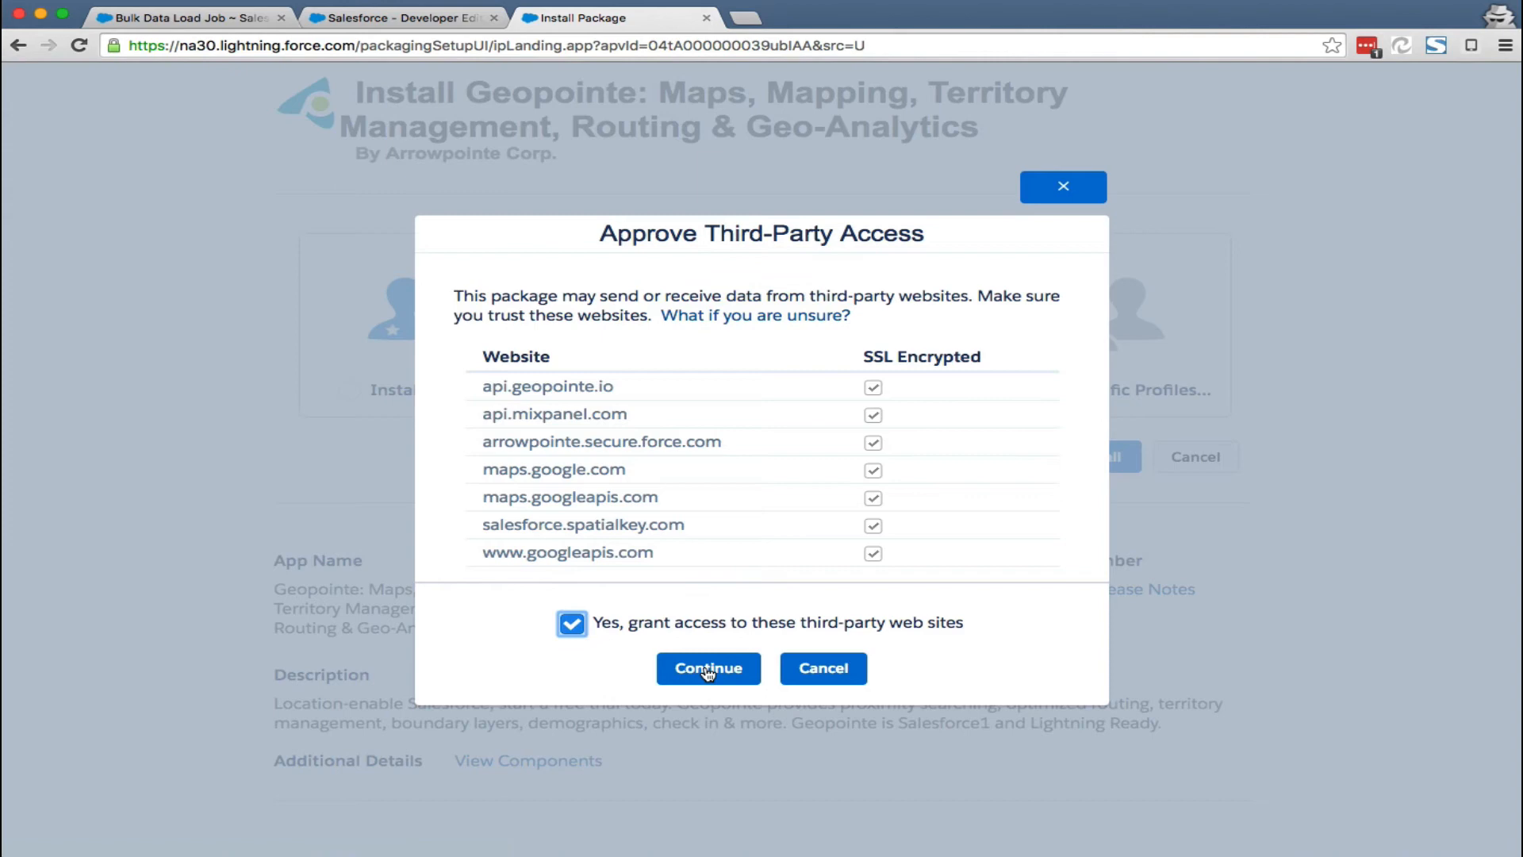
pyautogui.click(707, 668)
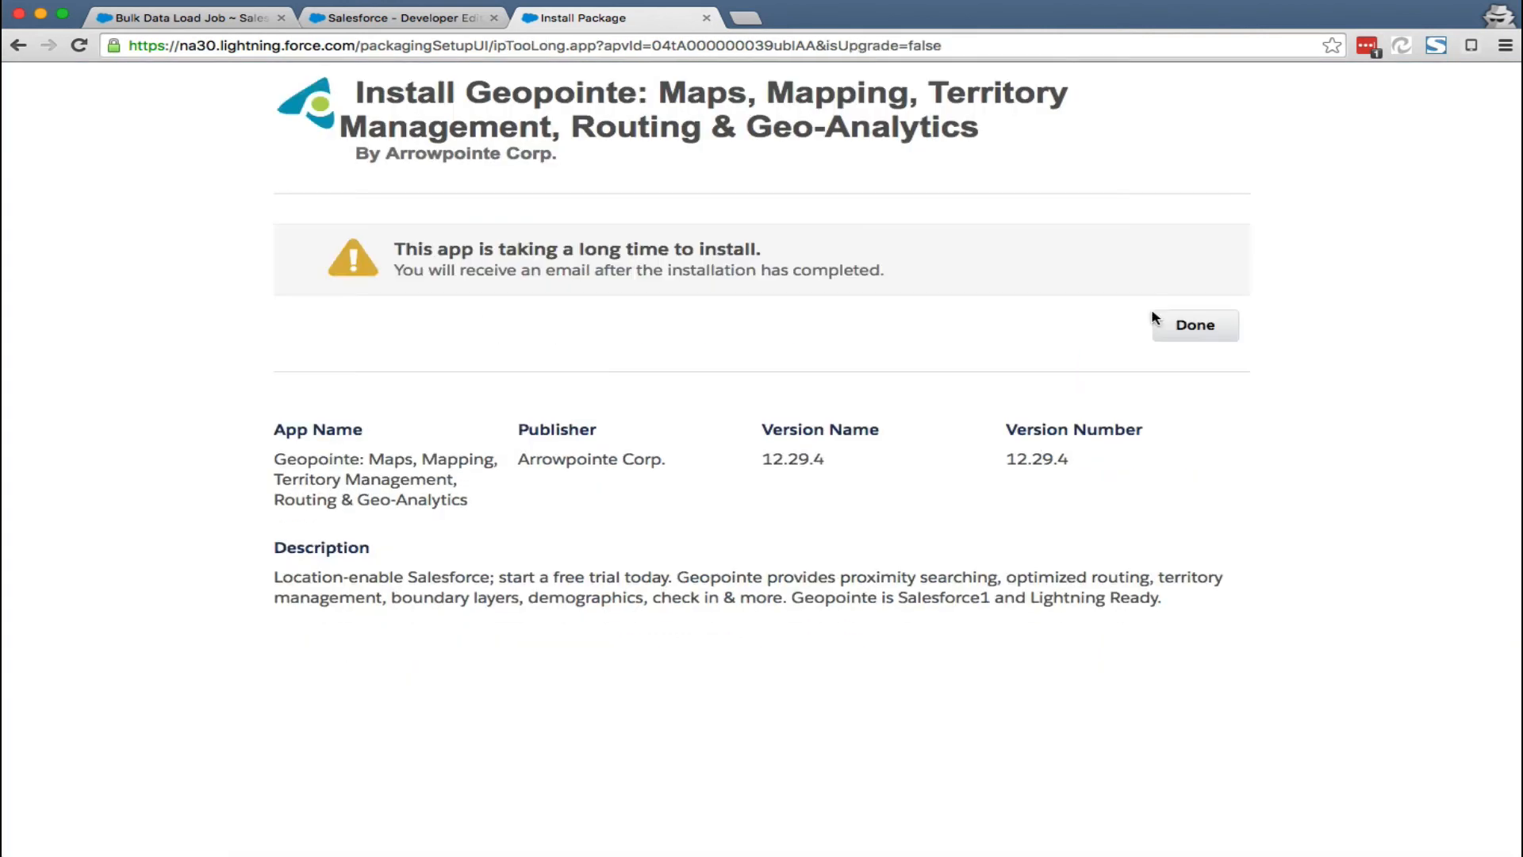
pyautogui.click(1193, 323)
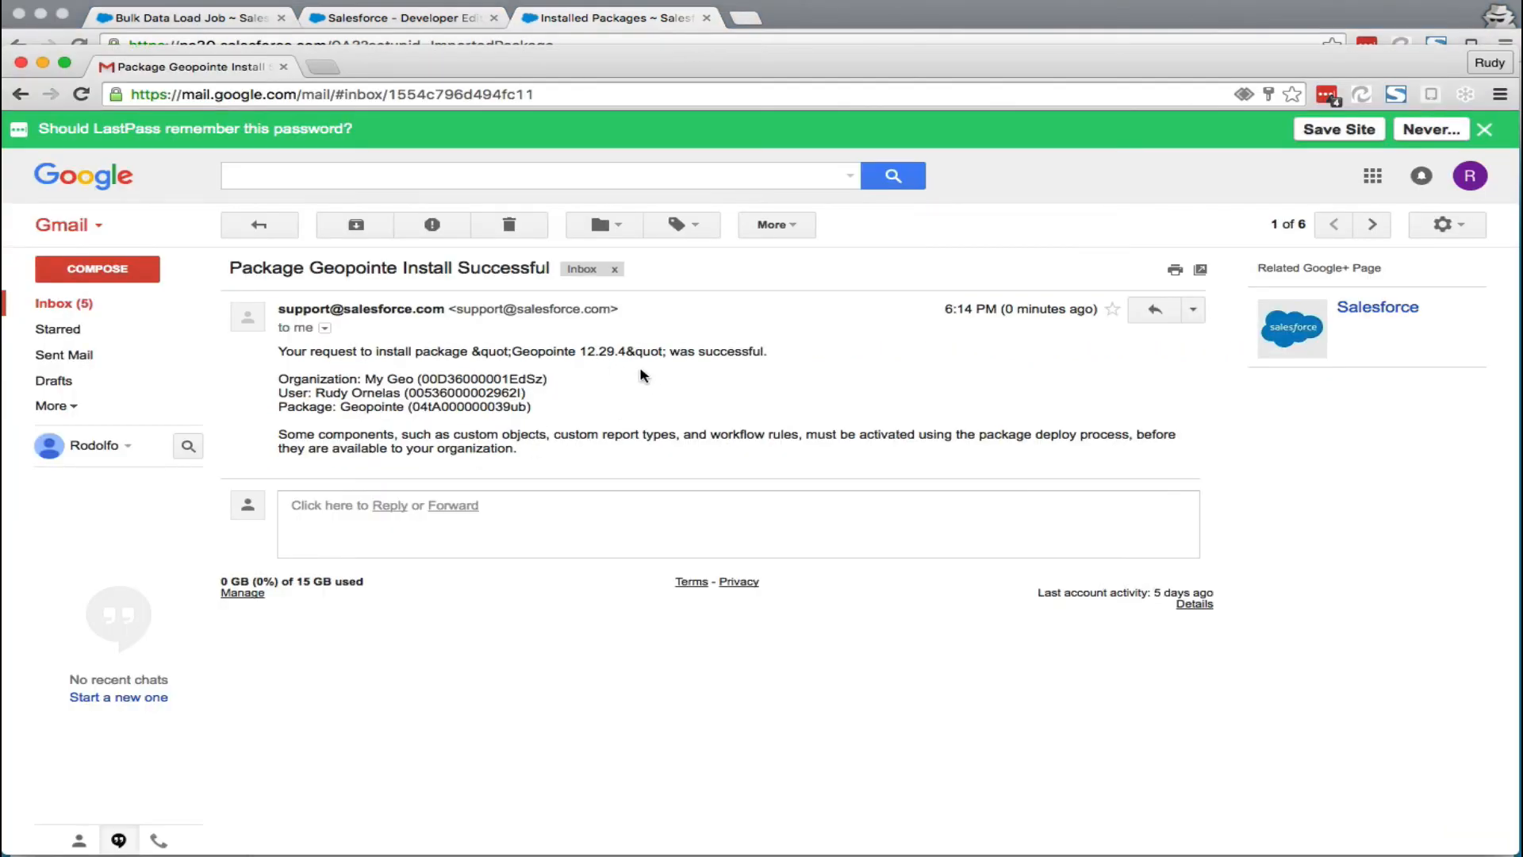
pyautogui.moveTo(696, 317)
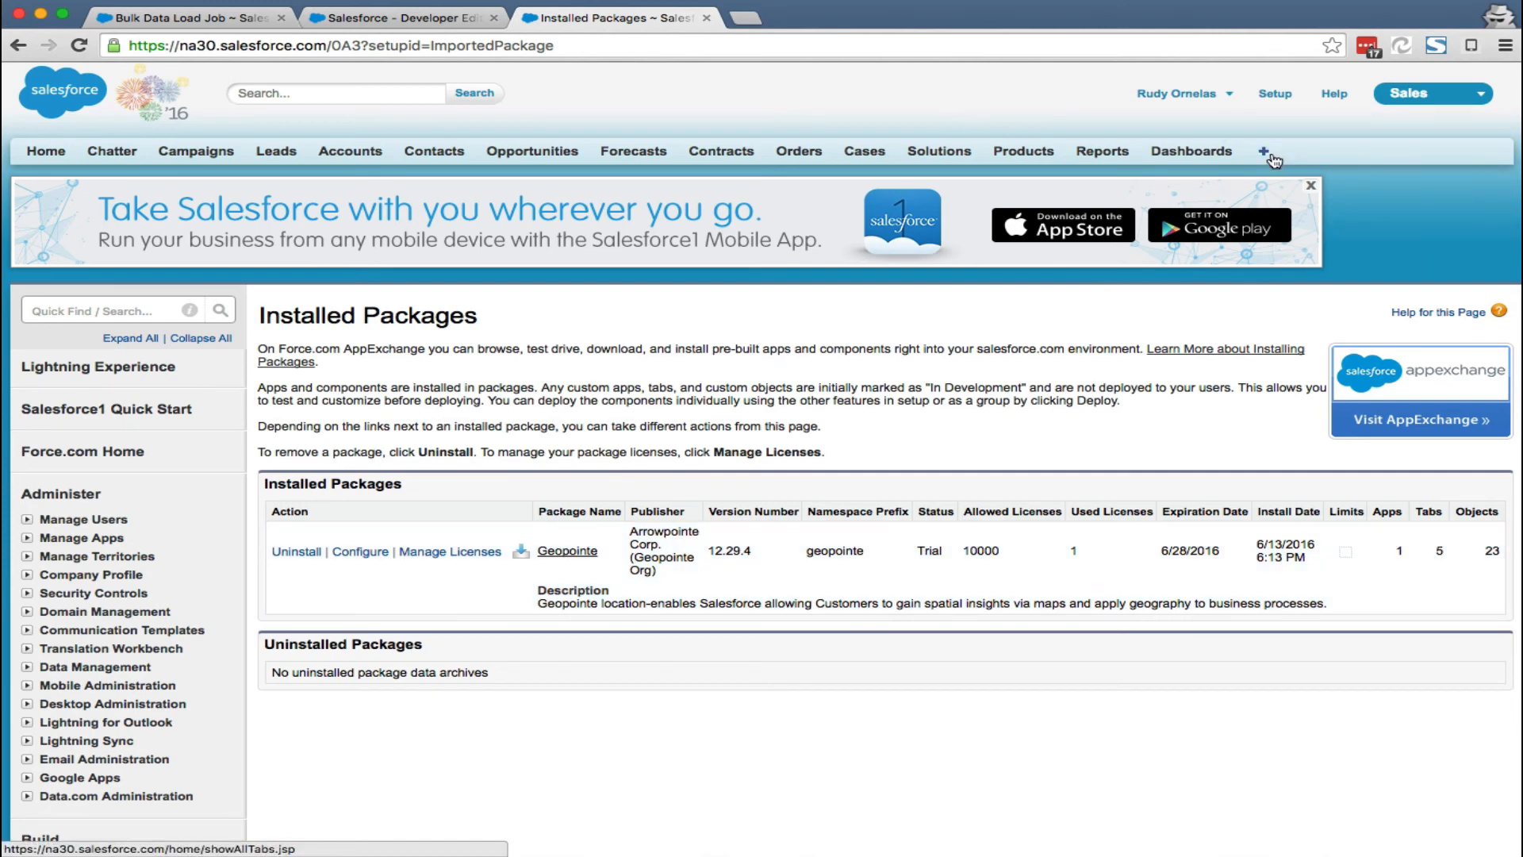
# Step: Create a new Geopointe map object for the Account object so the geocoder schedules it
pyautogui.click(1267, 151)
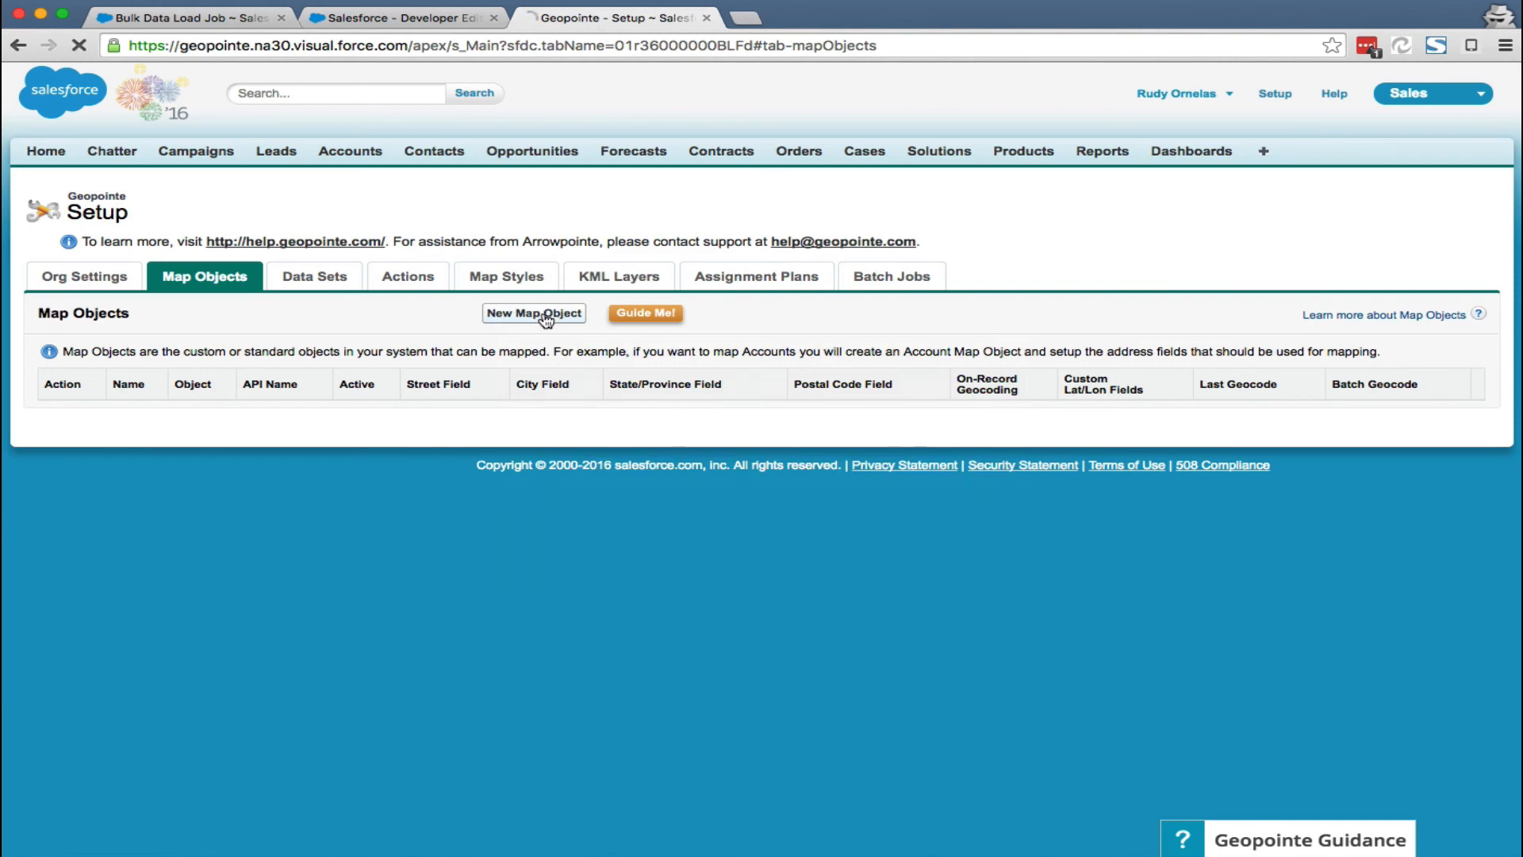
pyautogui.click(533, 313)
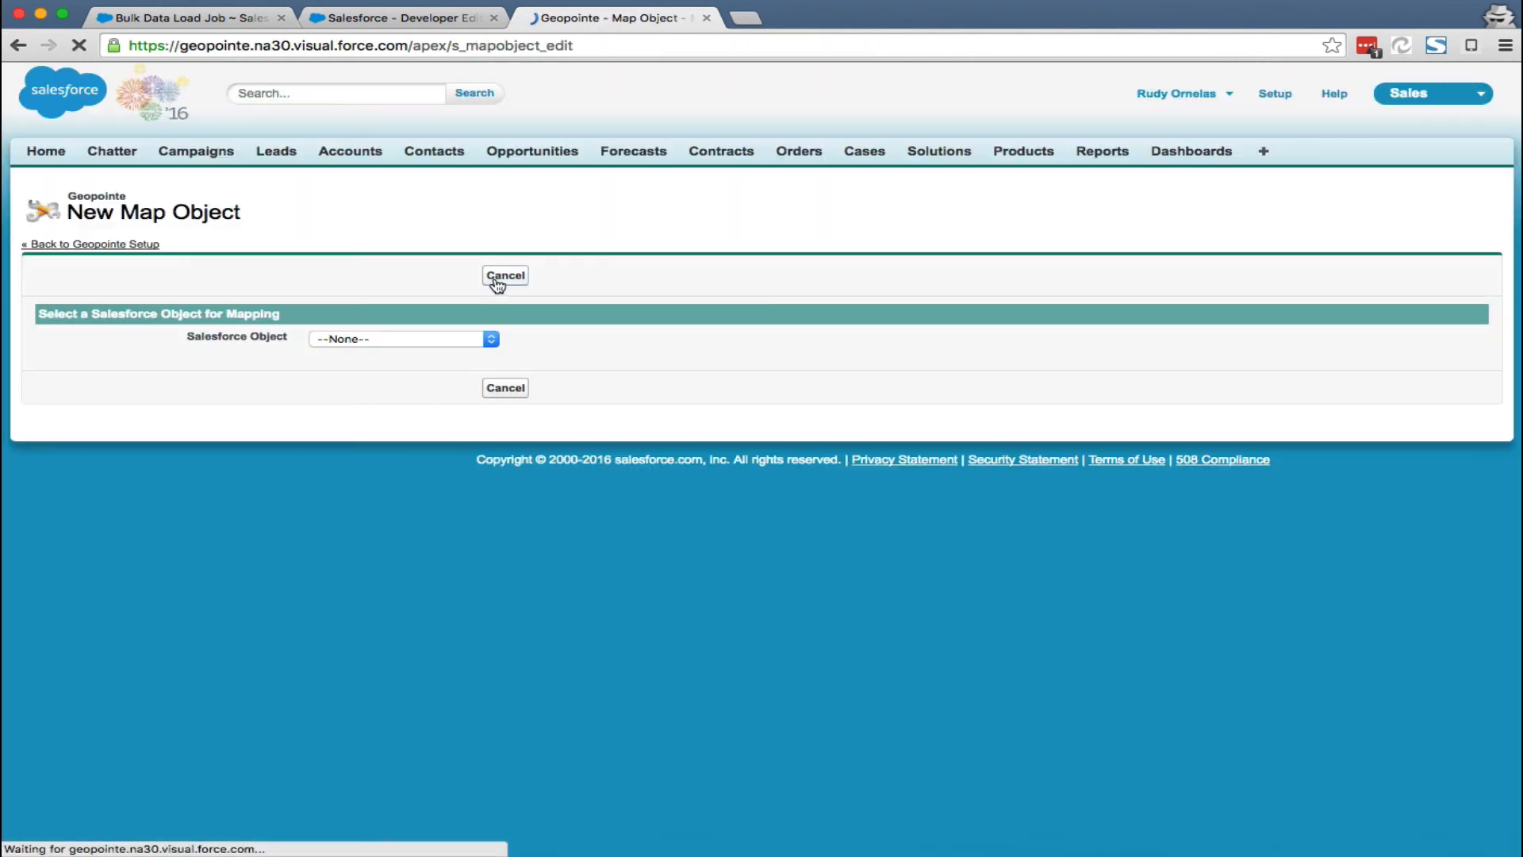
pyautogui.click(401, 338)
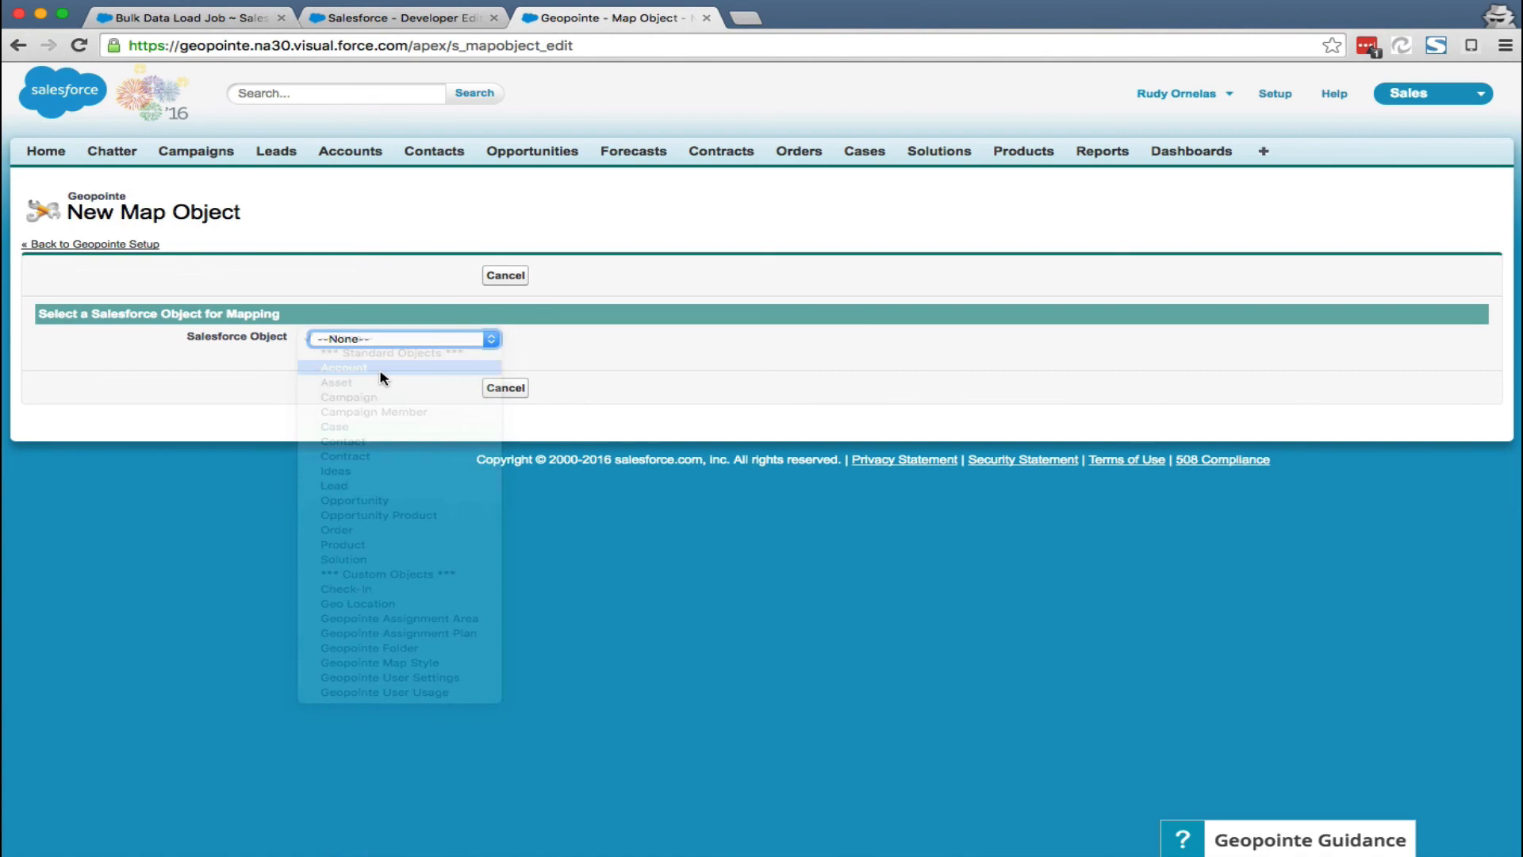
pyautogui.click(370, 366)
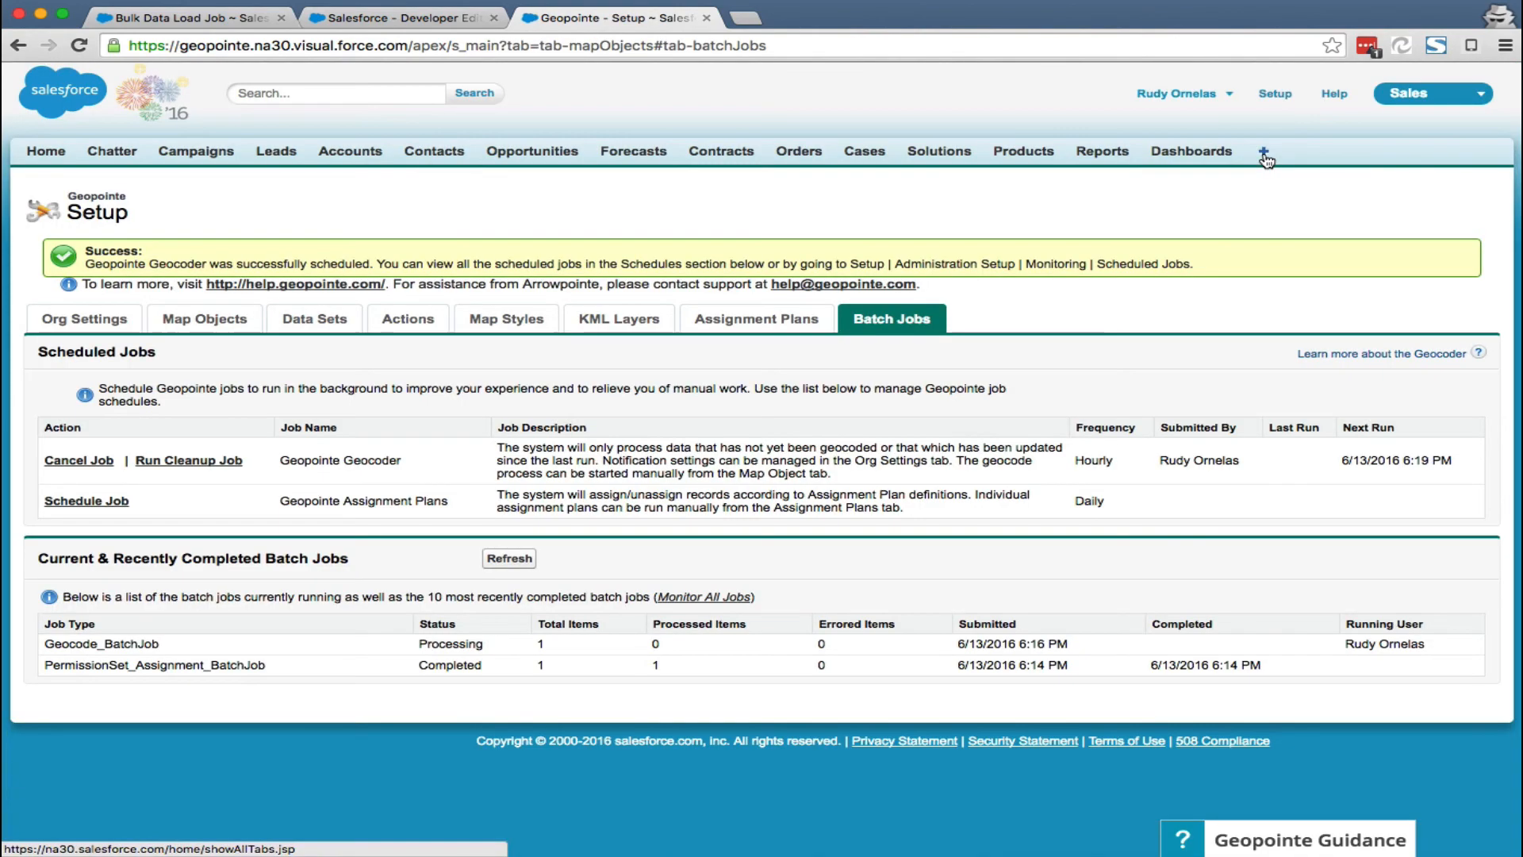
pyautogui.click(1264, 151)
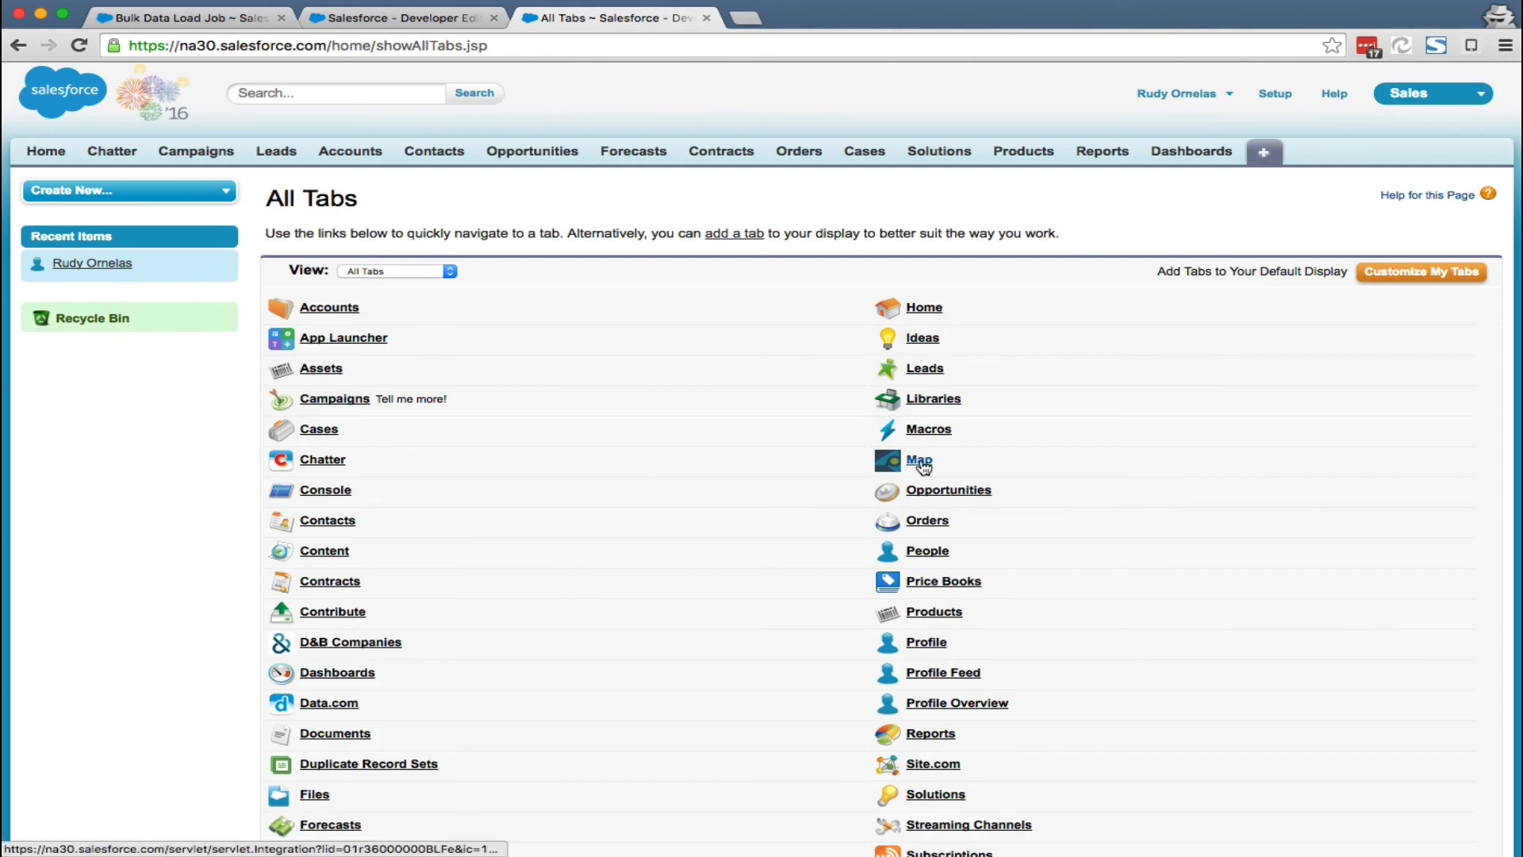
# Step: Open the Geopointe map and plot the 11 accounts within 29 miles of Orange, CA
pyautogui.click(917, 460)
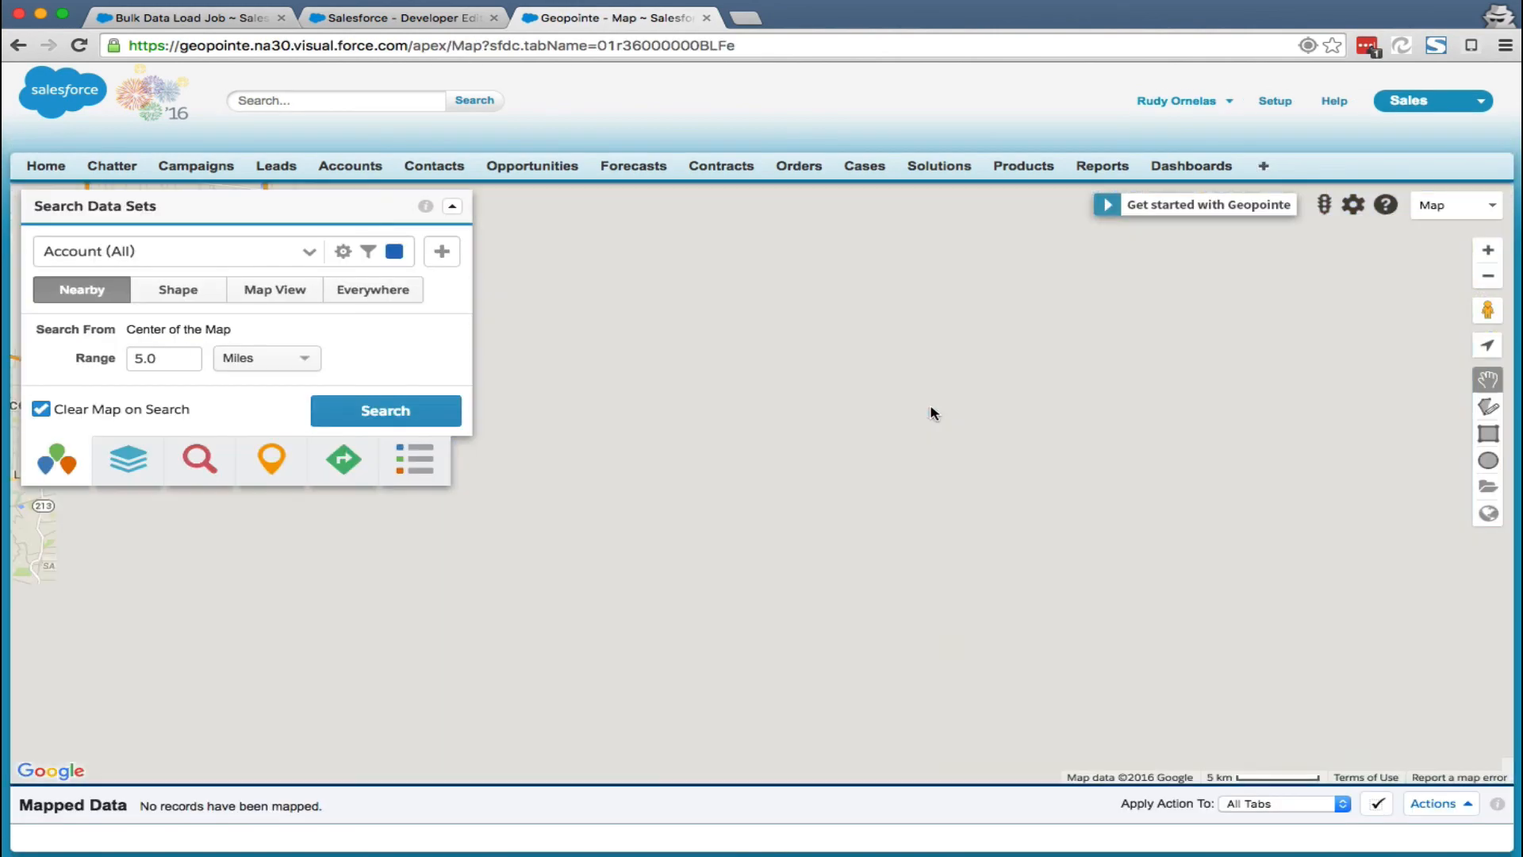
pyautogui.click(386, 409)
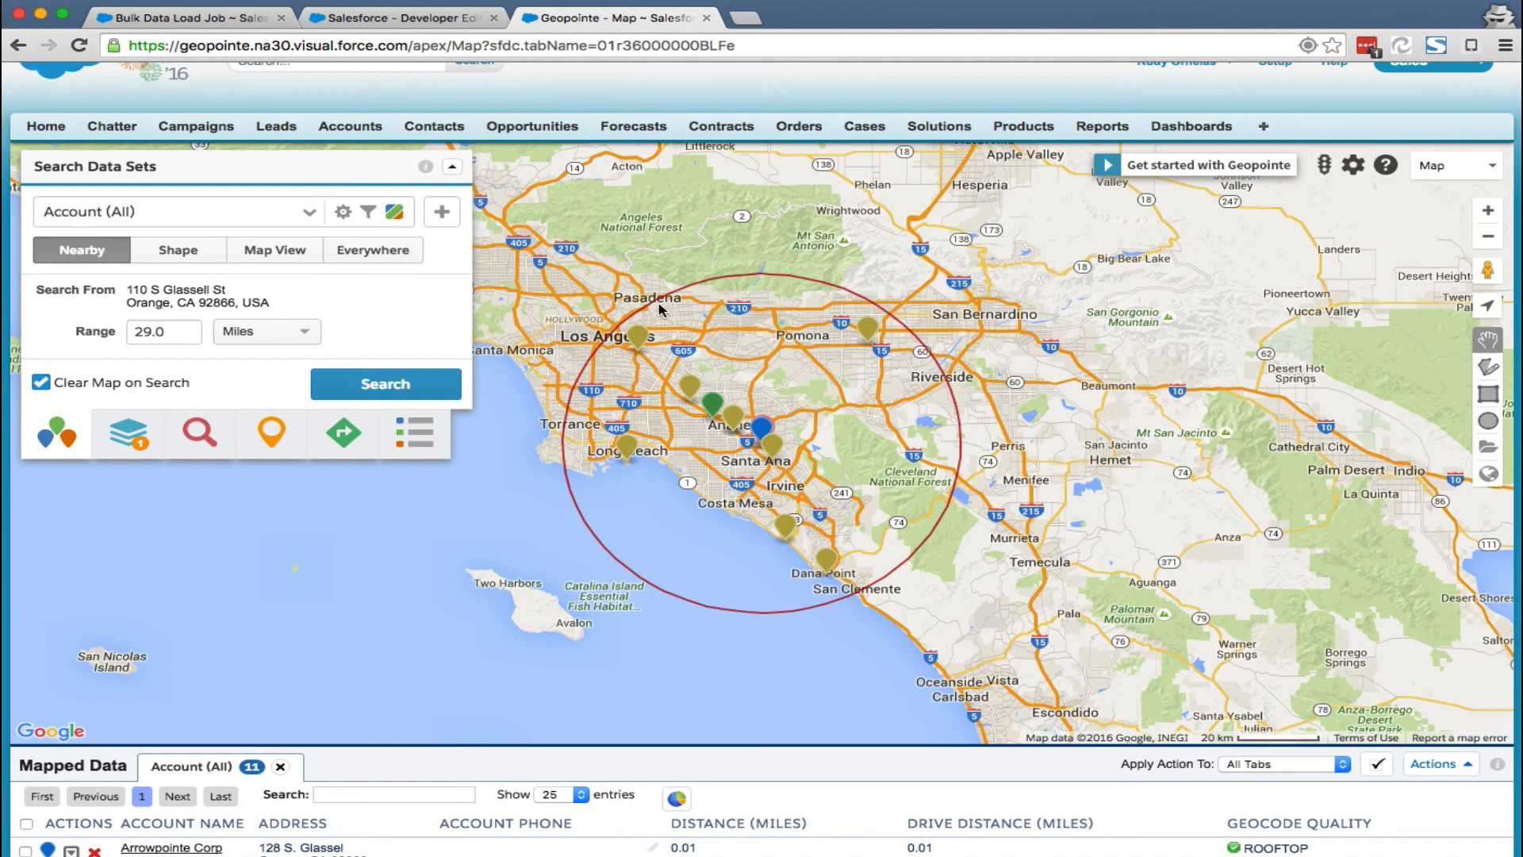
pyautogui.moveTo(435, 444)
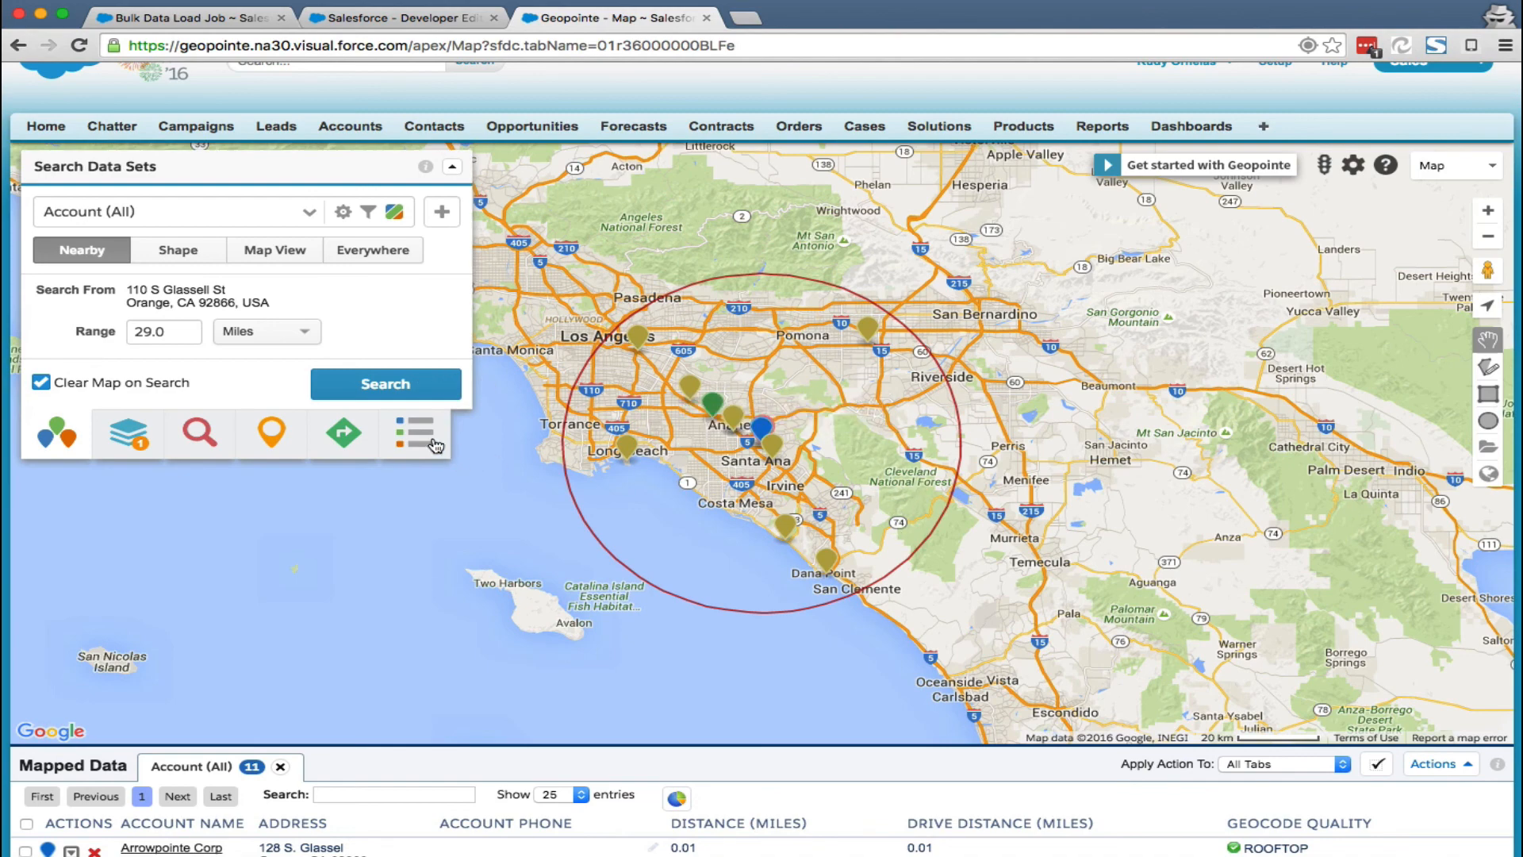